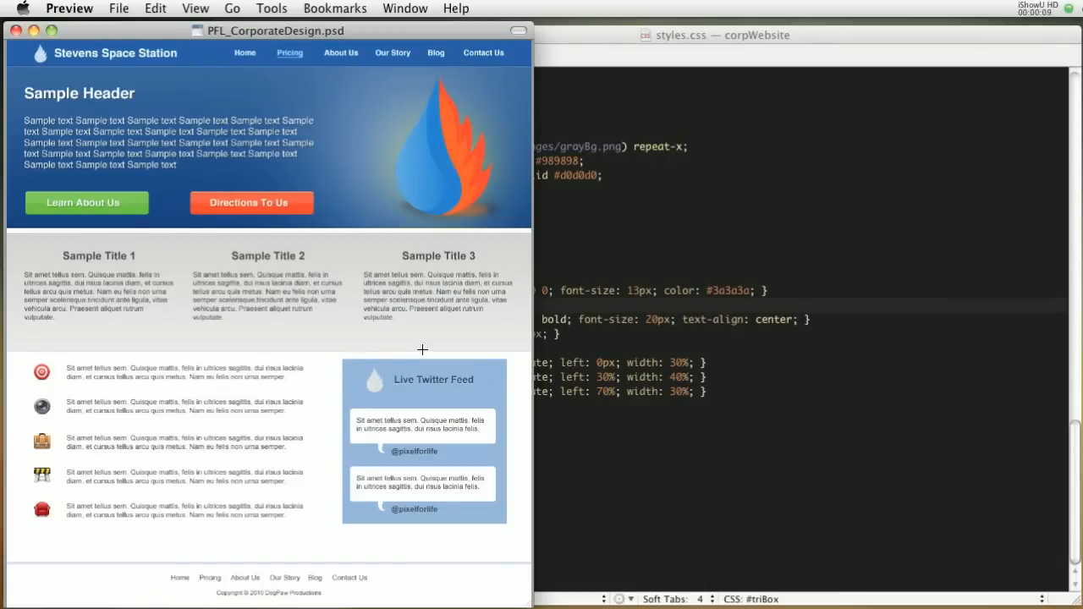
mouse_move(507, 427)
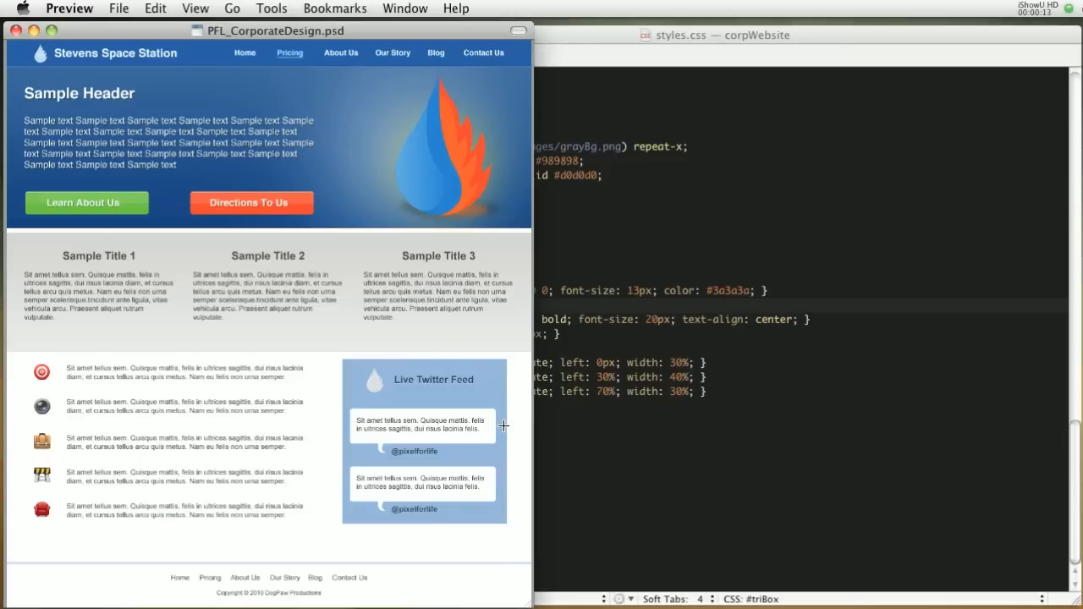
mouse_move(400, 472)
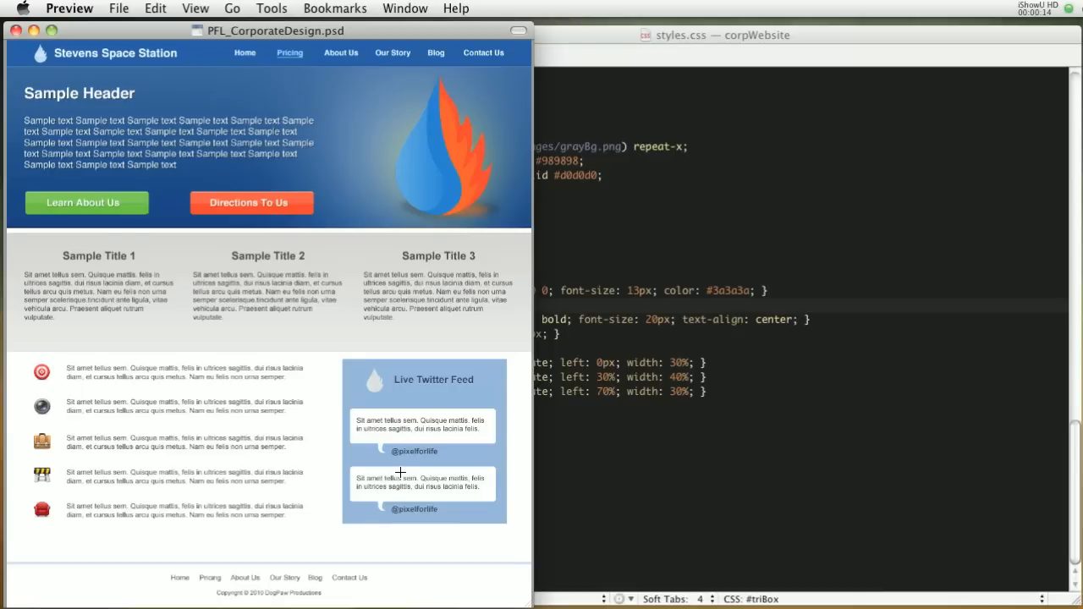
mouse_move(406, 455)
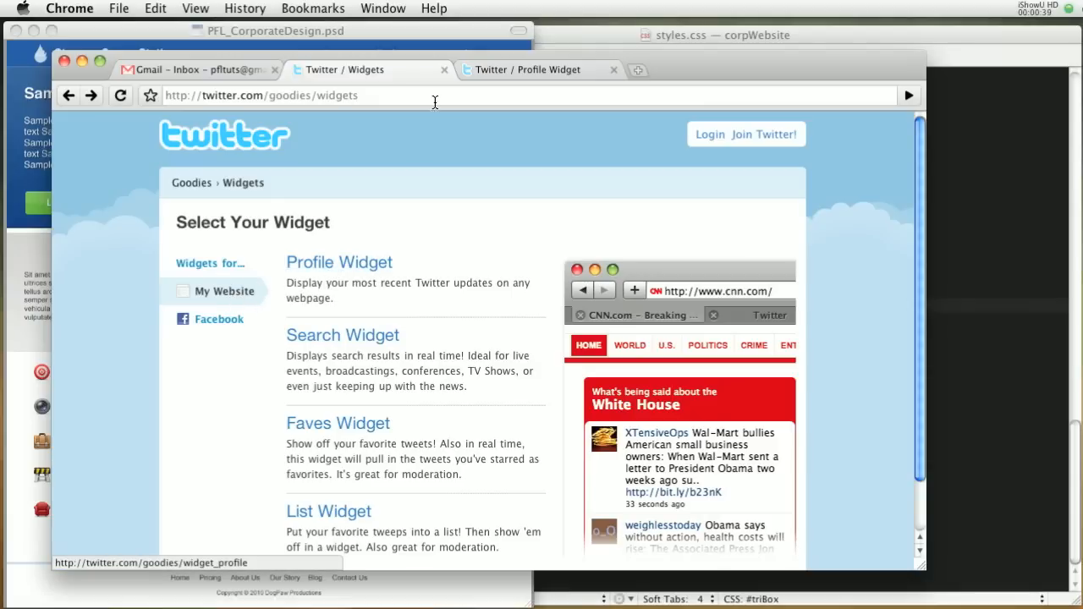
- Set up a pixelforlife profile widget with four tweets, timestamps and hashtags, and no avatars
click(339, 261)
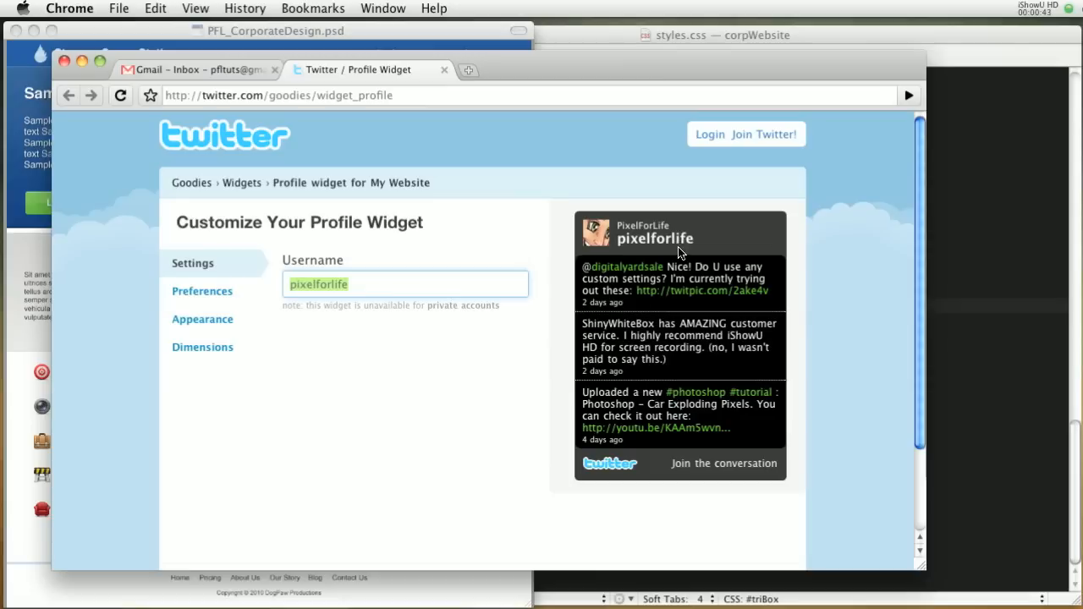
mouse_move(338, 299)
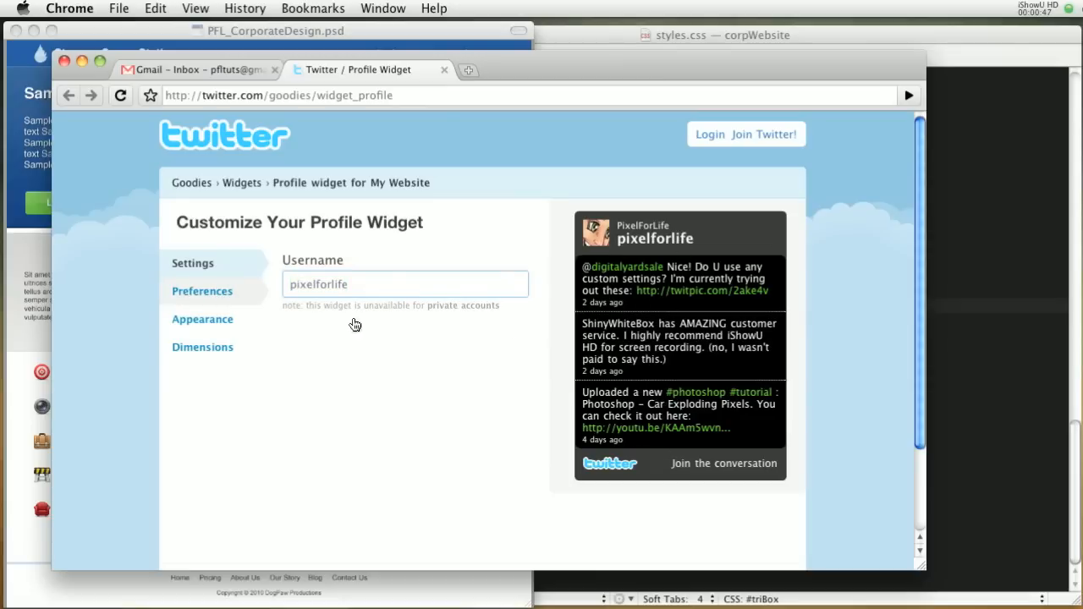
mouse_move(533, 74)
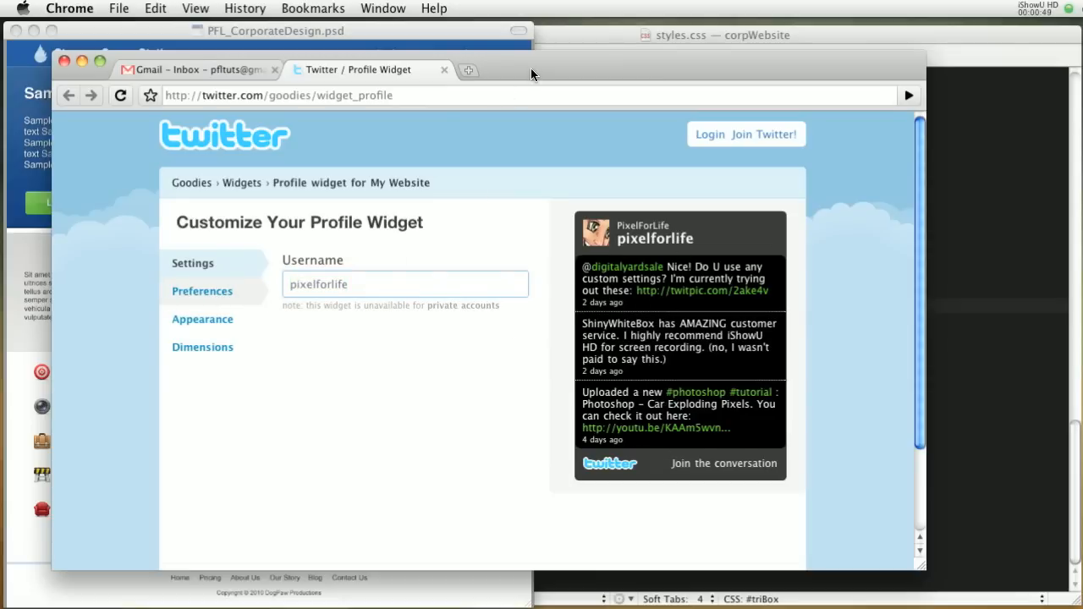
click(203, 290)
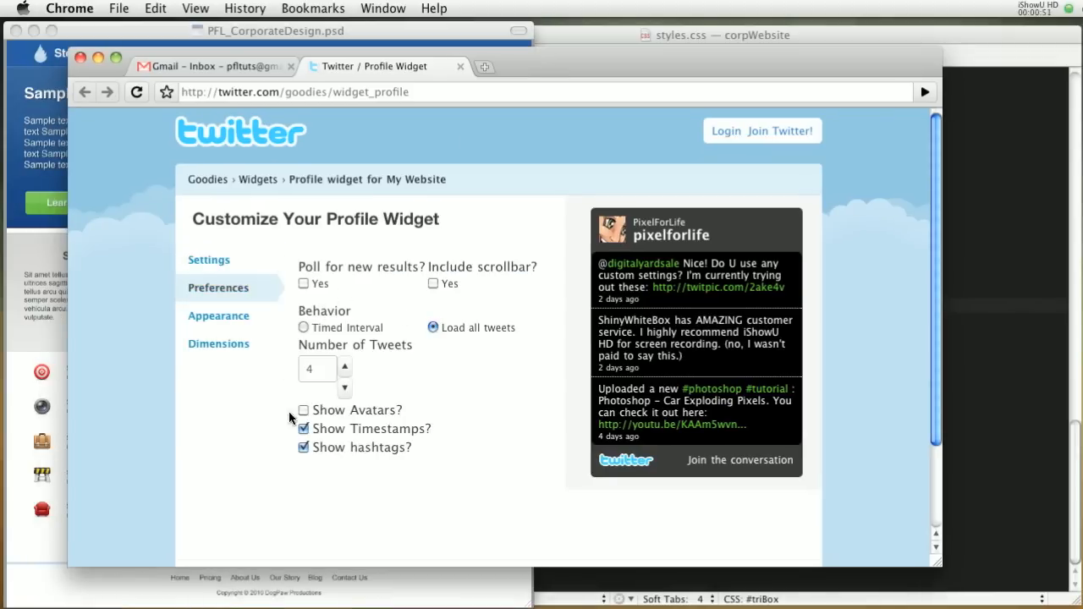
click(218, 316)
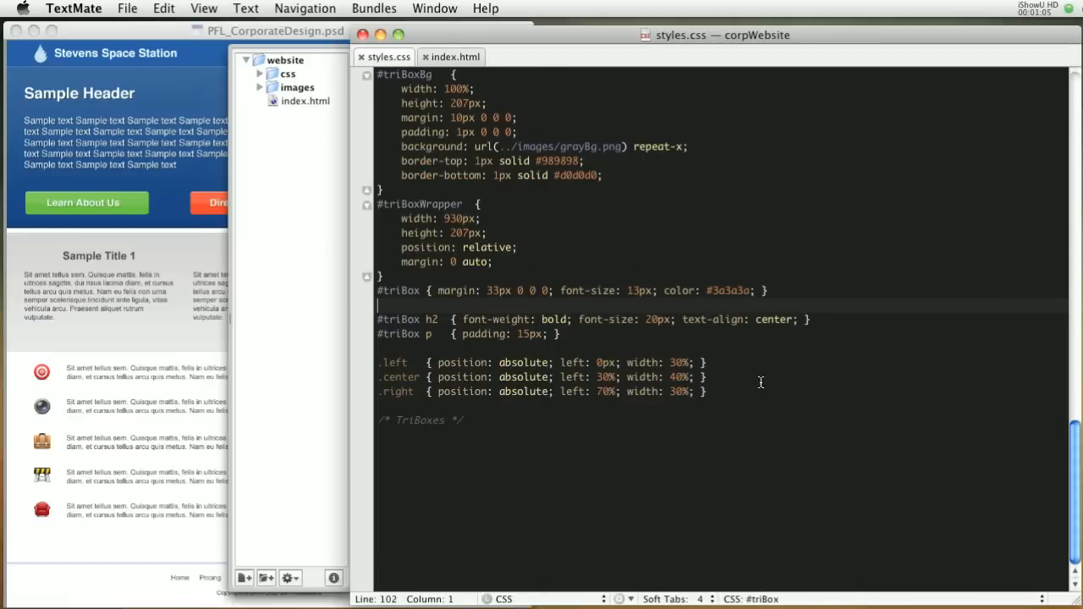
- In index.html, add div#contentWrapper with a nested div#twitterBox after triBoxBg, plus ending comments
click(455, 57)
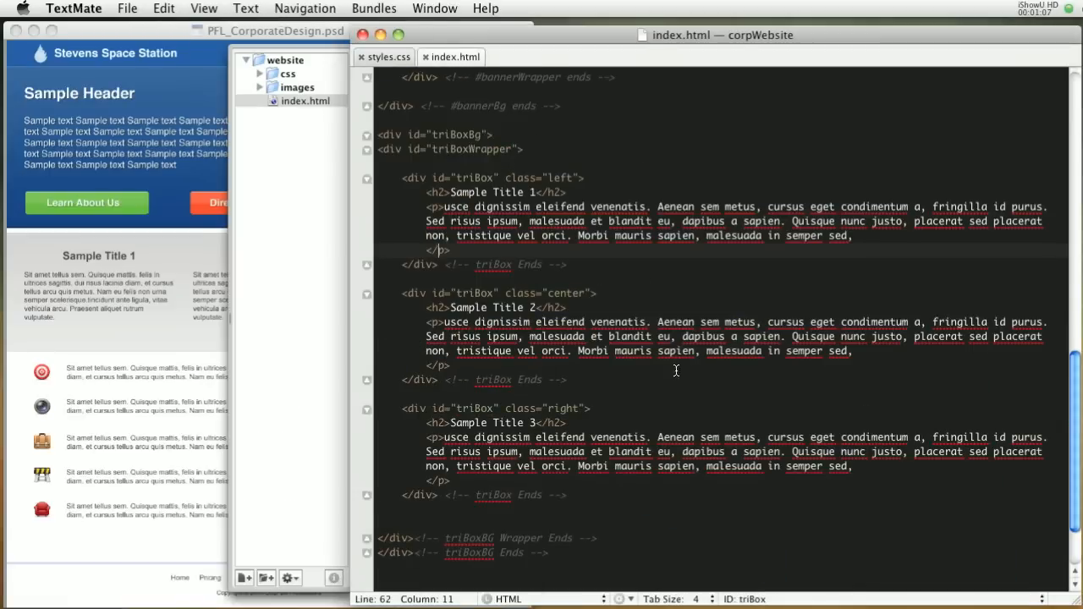
scroll(down, 3)
text(<div>)
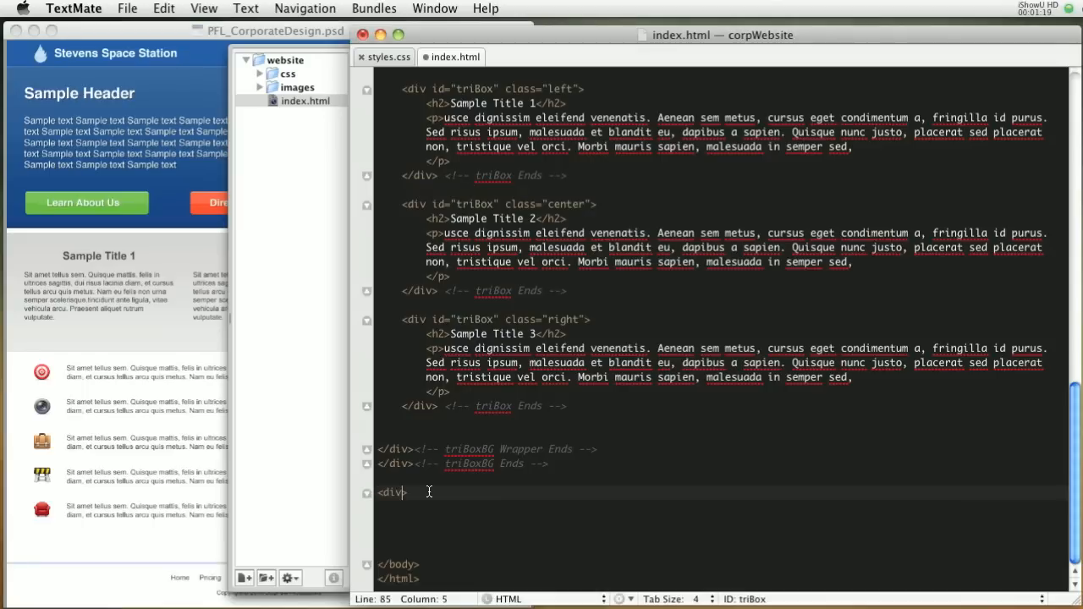
text(id="cont")
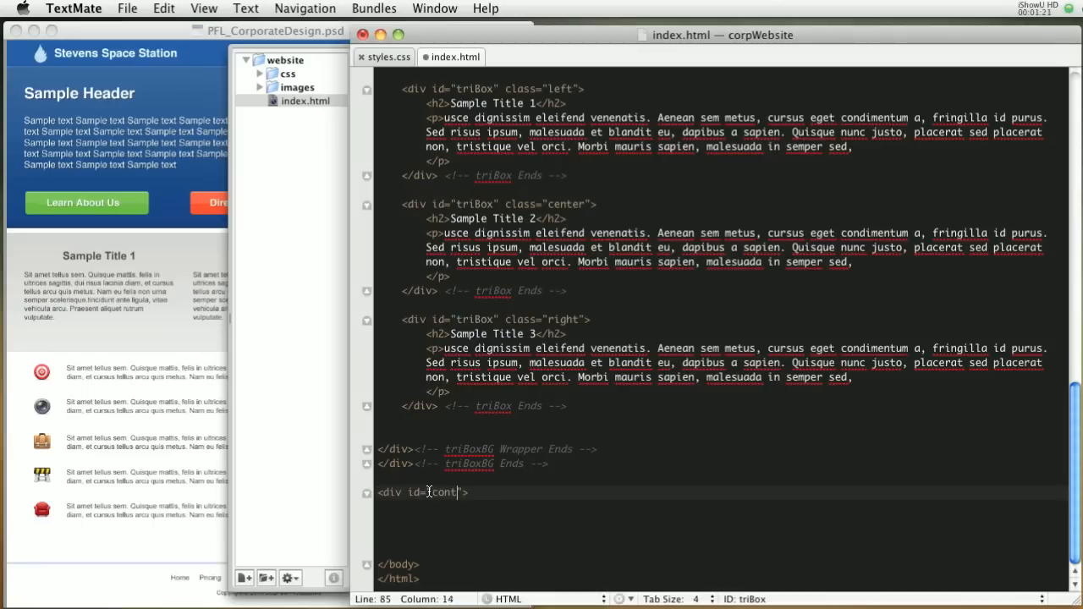
text(entWrapper)
text(<div id="">)
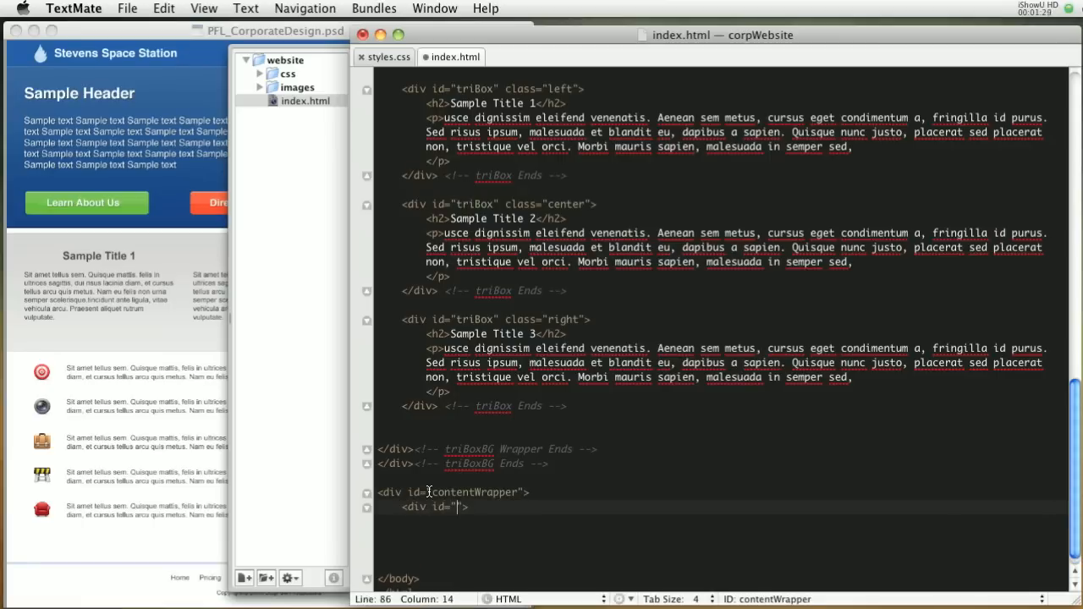
text(twitterBox)
text(</div> )
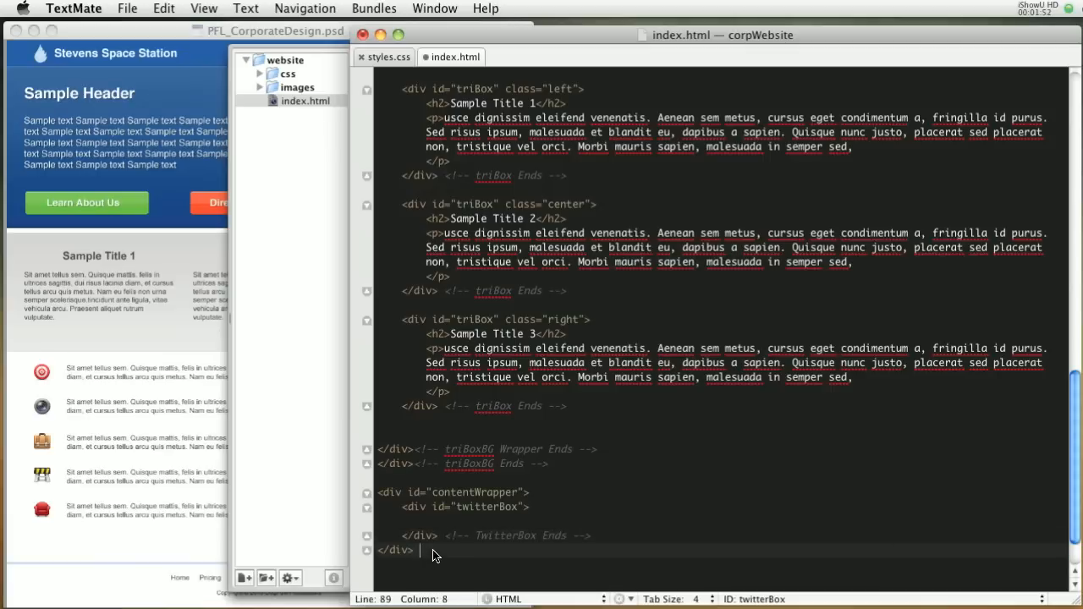
text(<!--  -->)
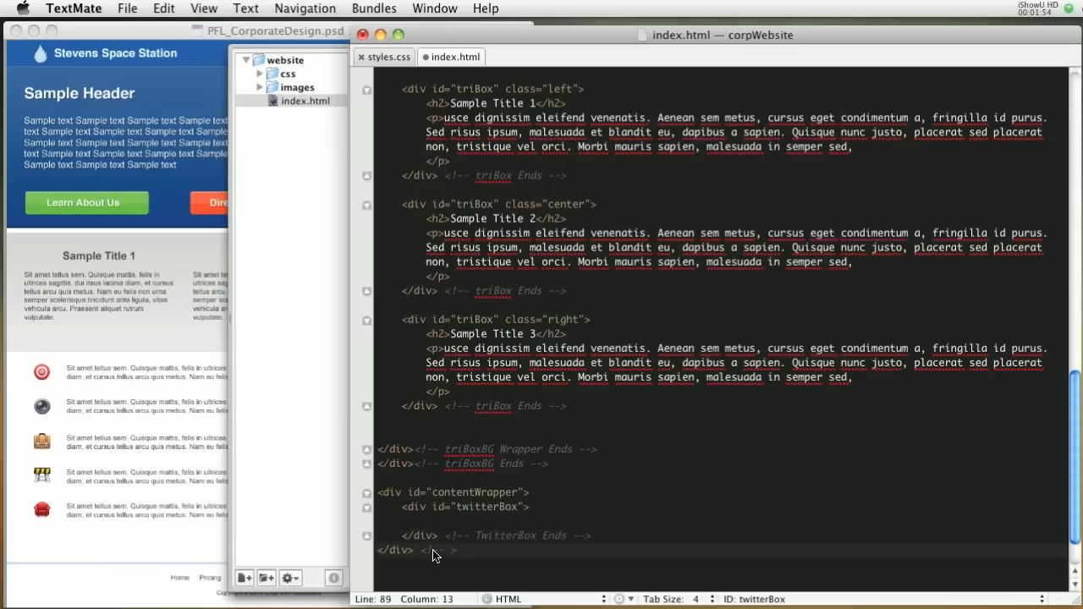
text(ContentWrapper Ends)
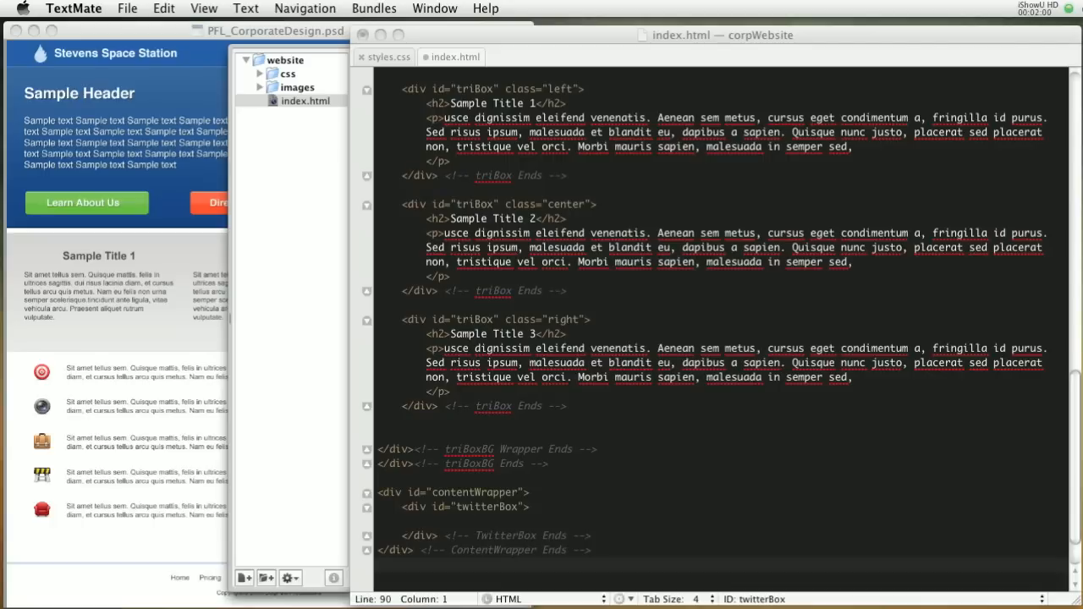
- Paste the pixelforlife TWTR.Widget embed code inside the twitterBox div
click(531, 527)
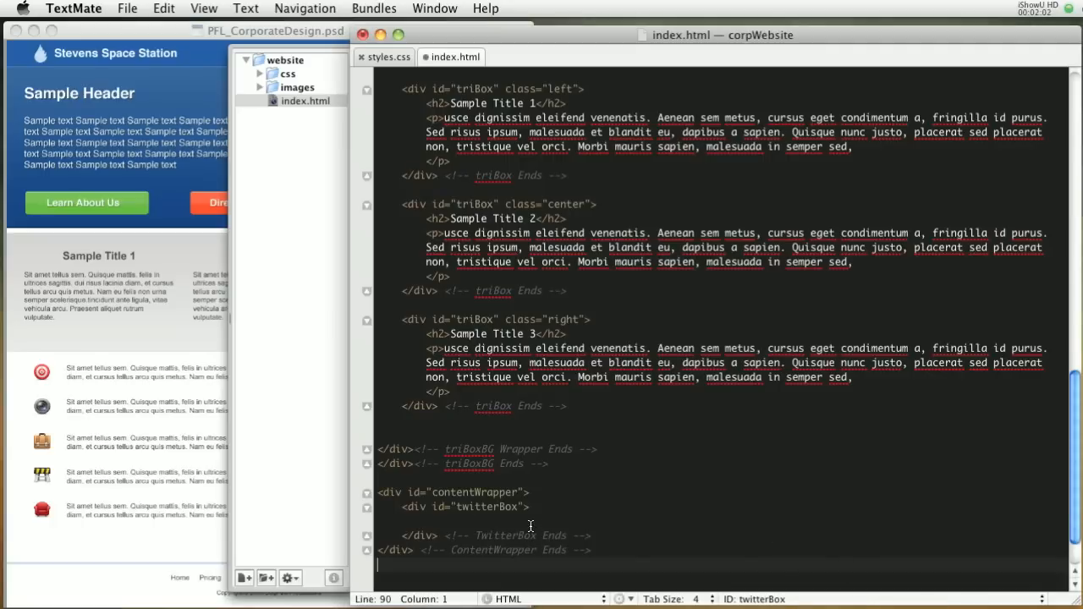
scroll(down, 3)
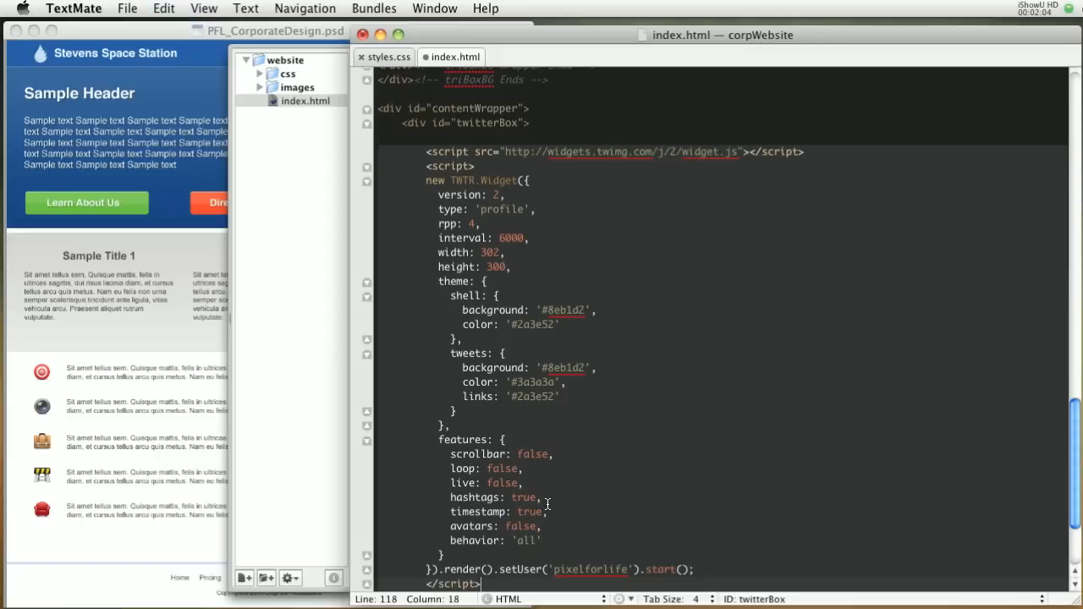
scroll(down, 3)
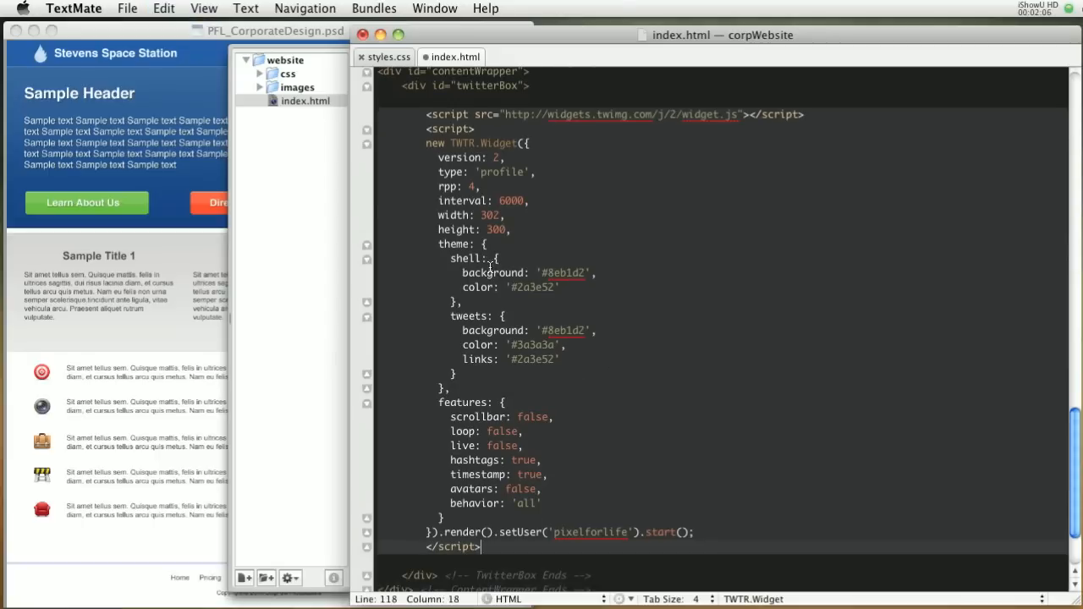
double_click(563, 273)
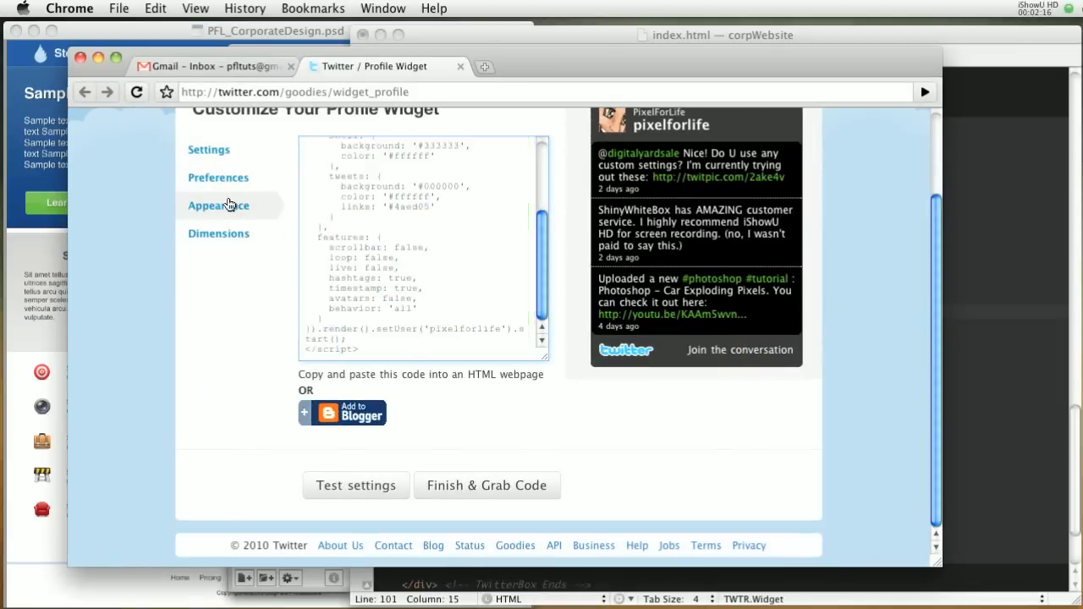
- Review the widget's Appearance code in Twitter Goodies, then return to styles.css
click(218, 204)
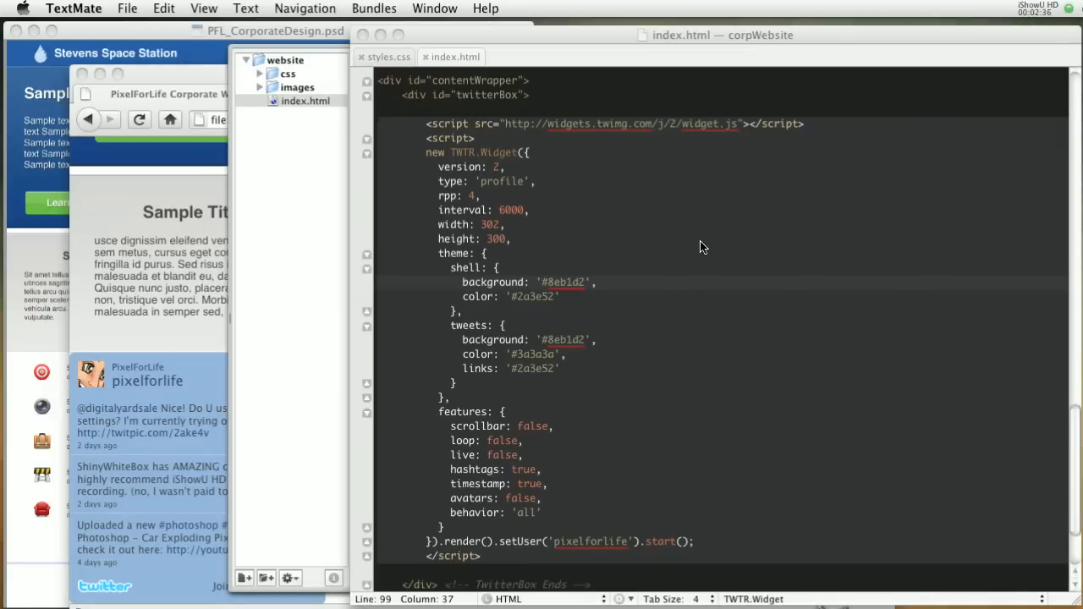
click(389, 56)
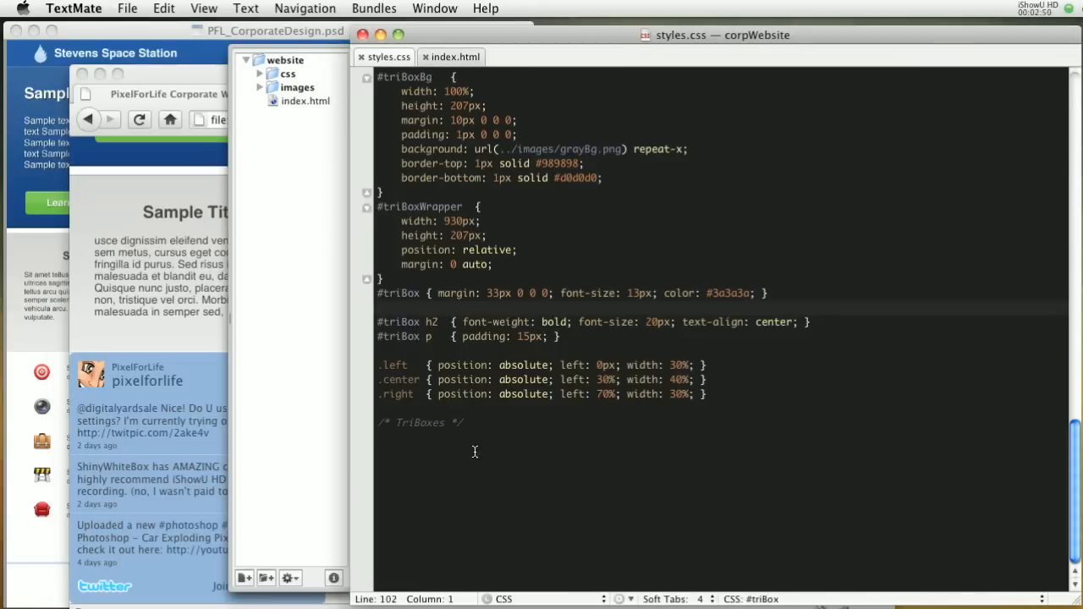
- Add a /* TwitterBox */ comment to styles.css
text(/)
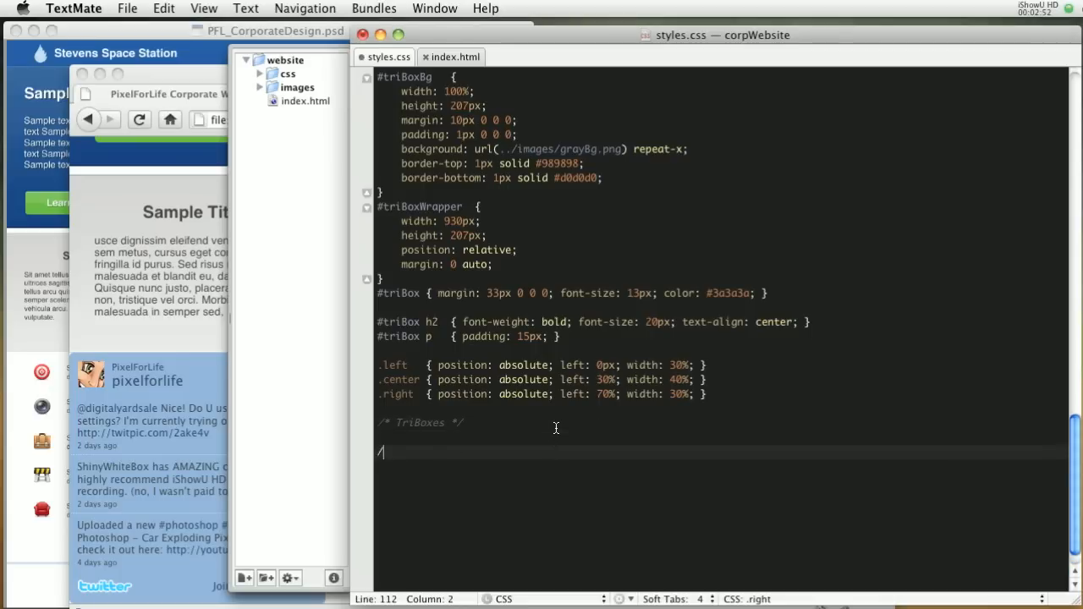
text(*)
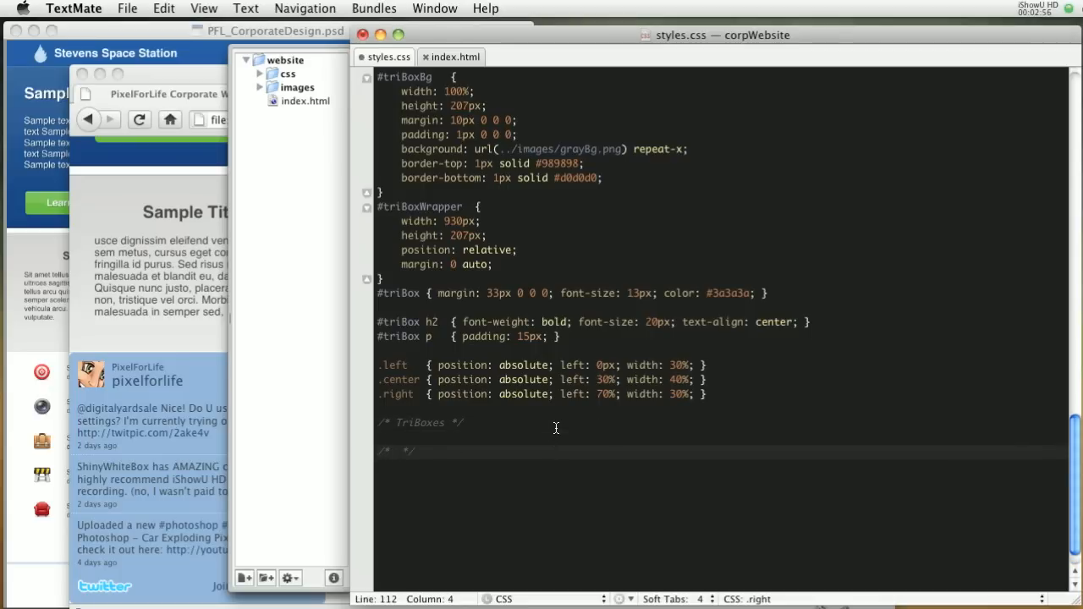
text(Twitt)
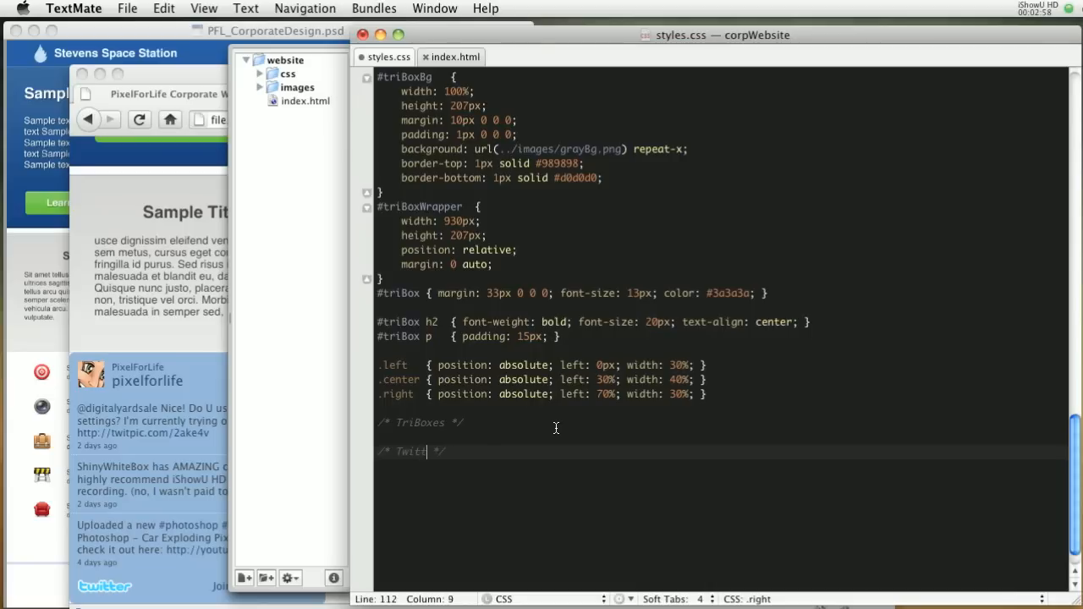
text(terBox)
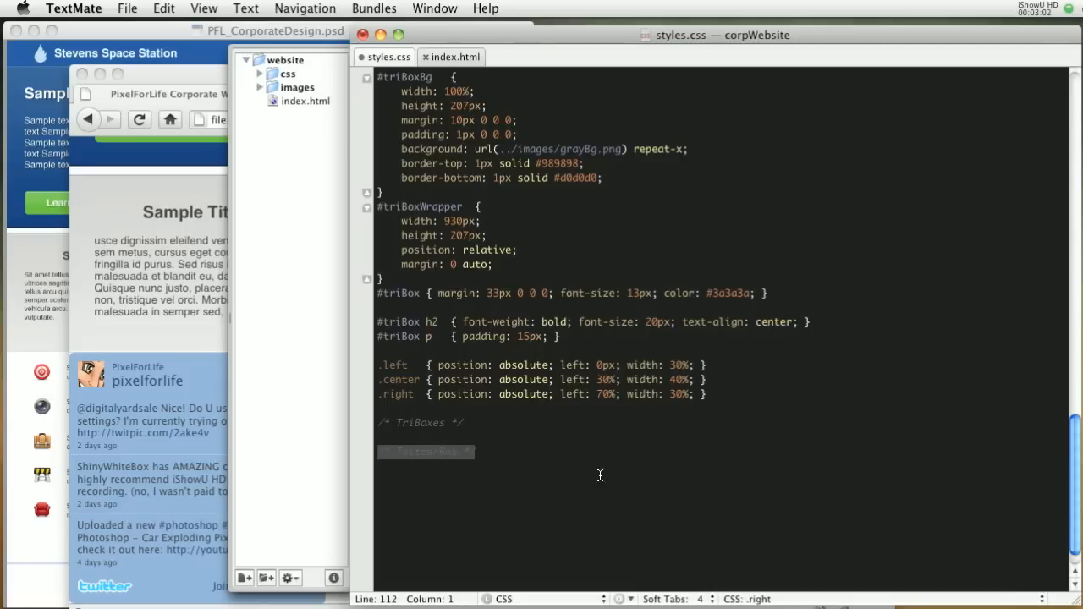
text(/* TwitterBox */)
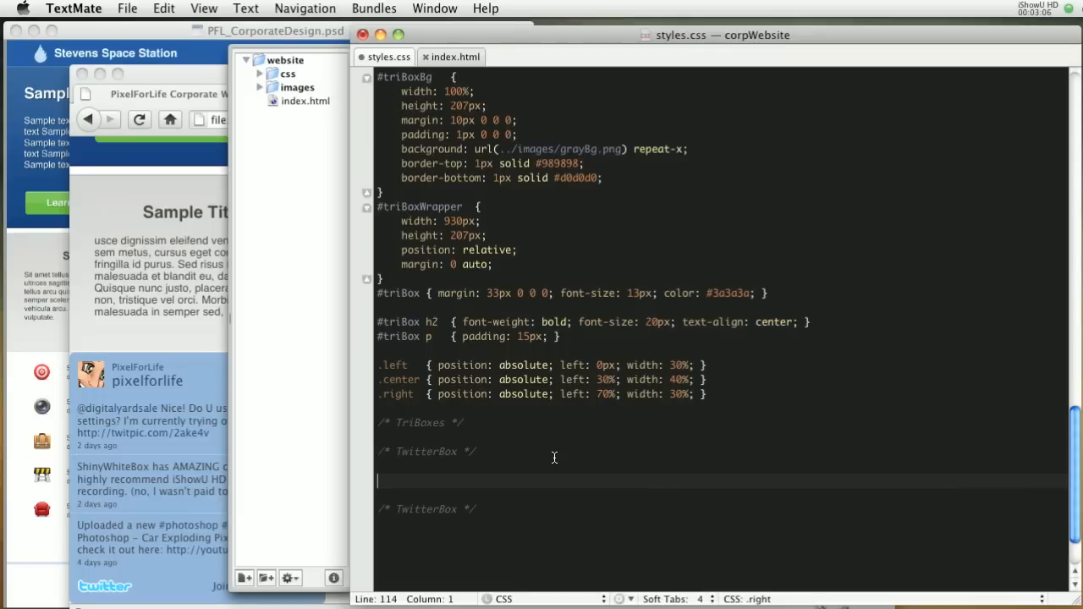
- Write the .twtr-hd rule: padding 15px 10px 10px 15px !important and margin 0 0 -10px 0
text(.twtr-hd    {)
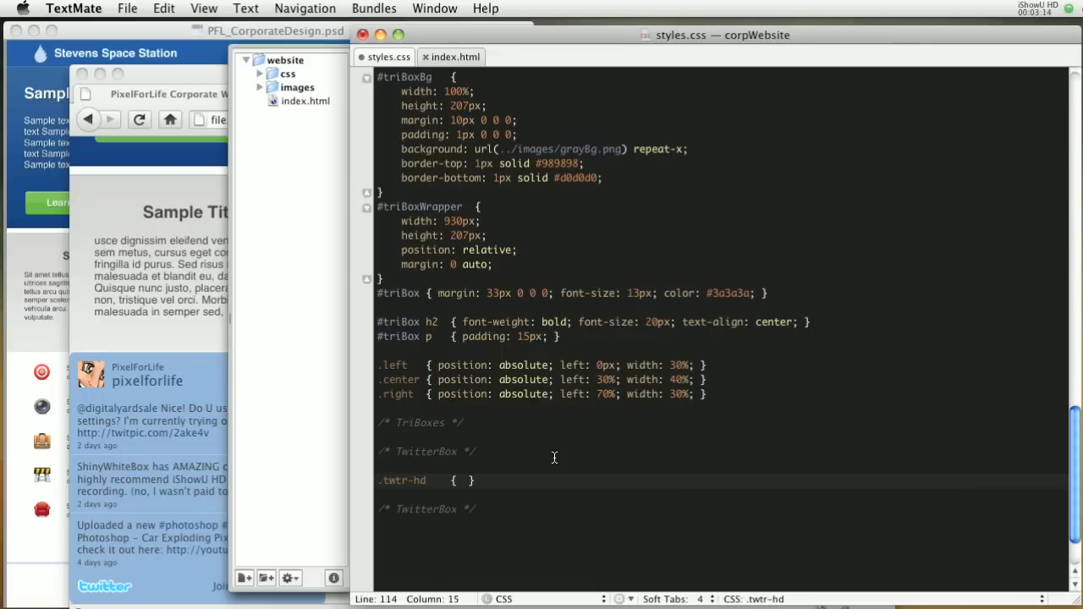
text(padding: 15px;)
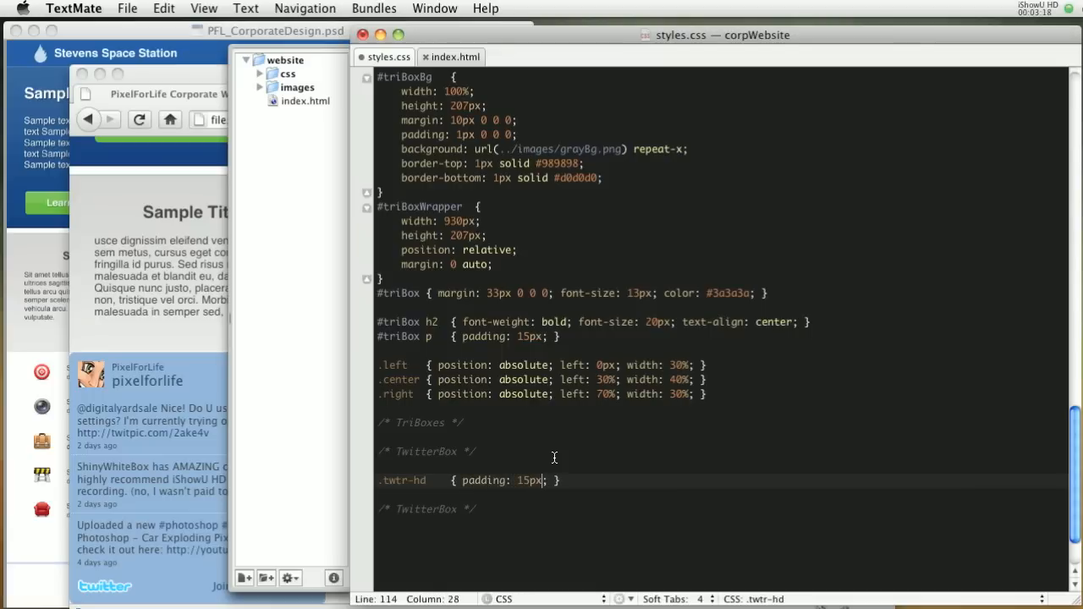
text(10px 10px)
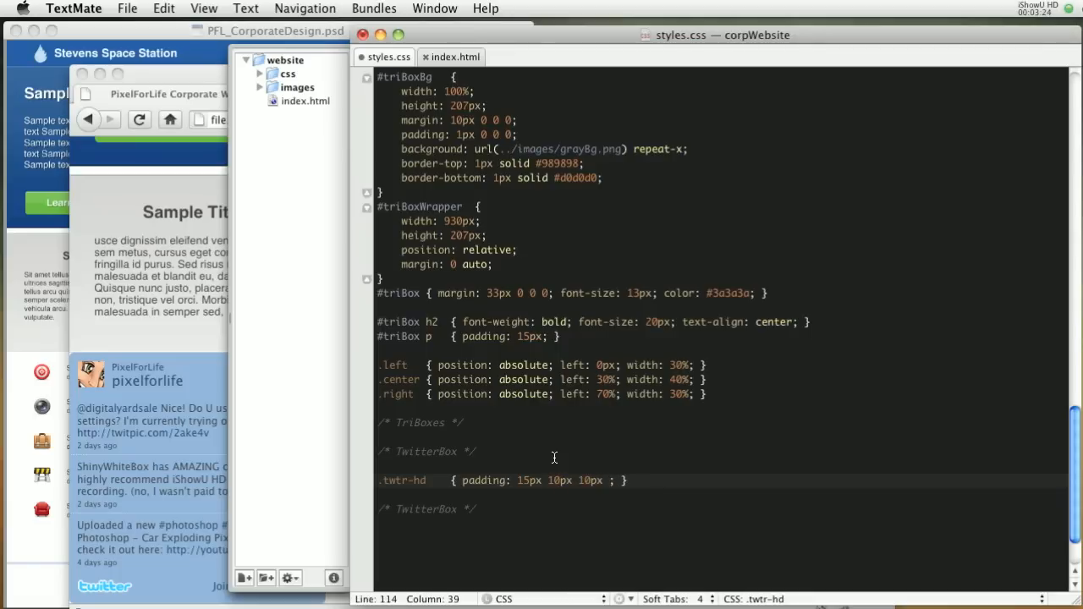
text(15px)
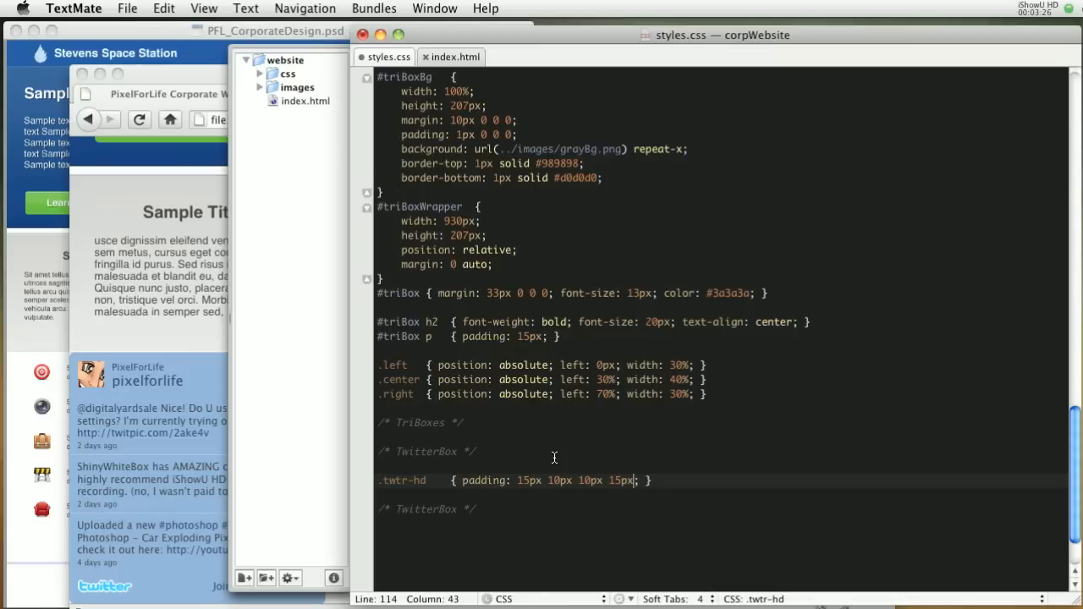
text(!important; margin:)
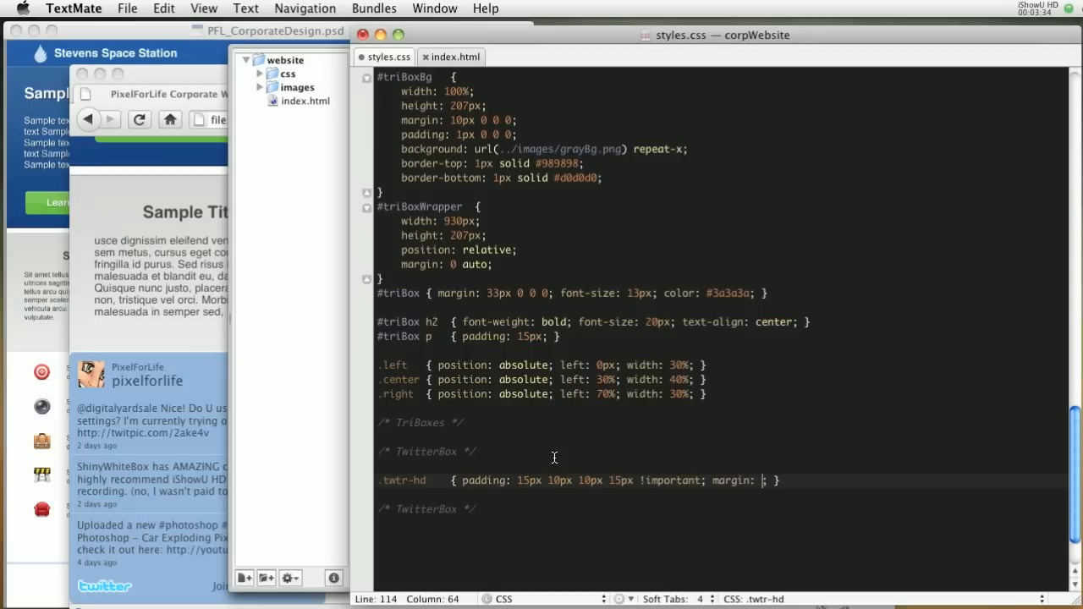
text(0 0 -10)
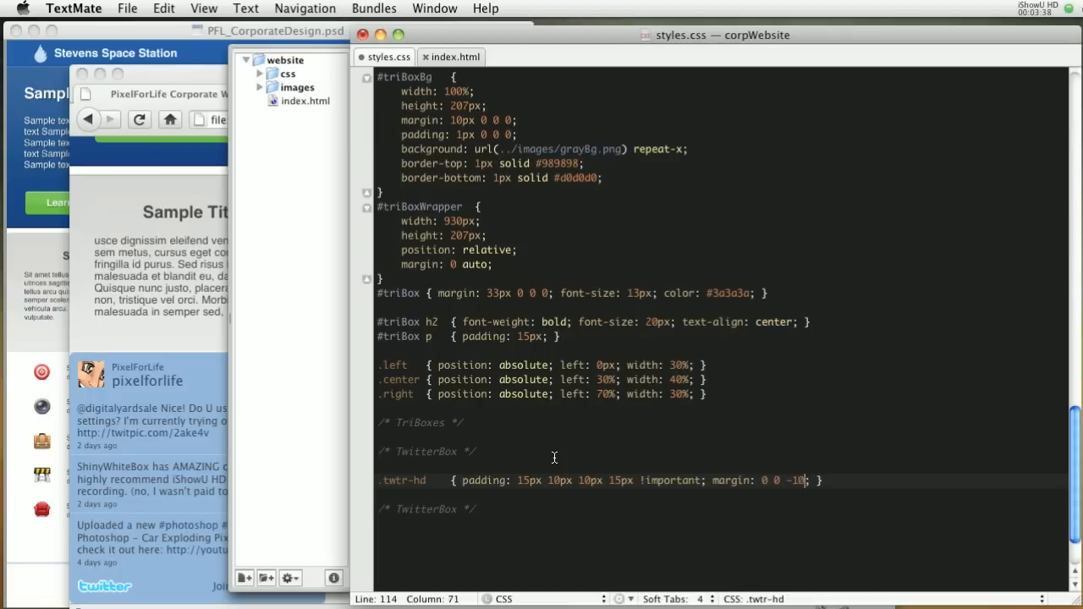
text(px 0)
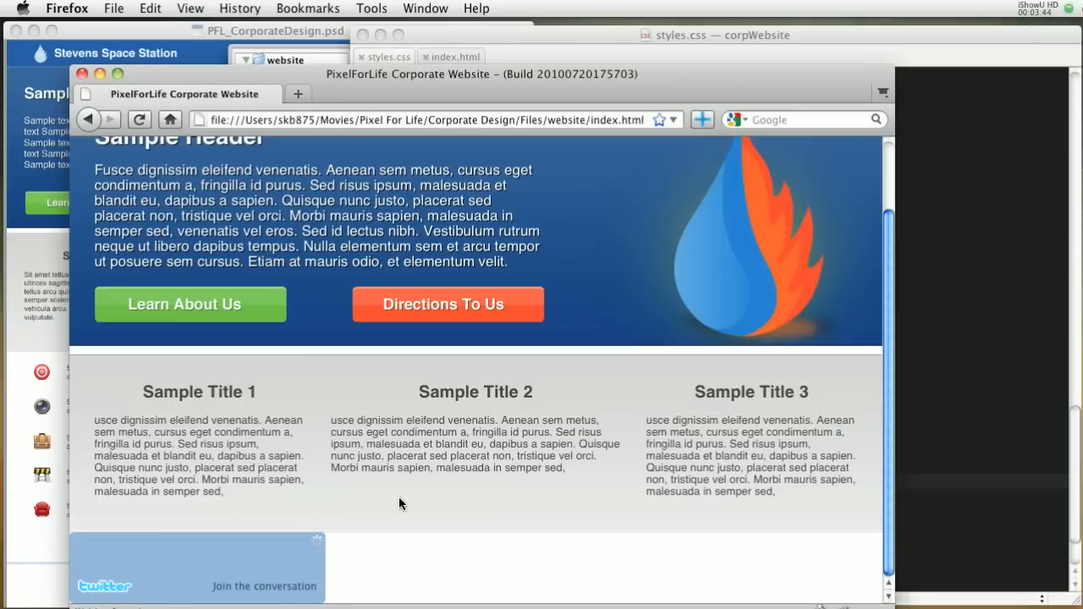
- Scroll the Firefox preview down to the blue pixelforlife tweet feed
scroll(down, 3)
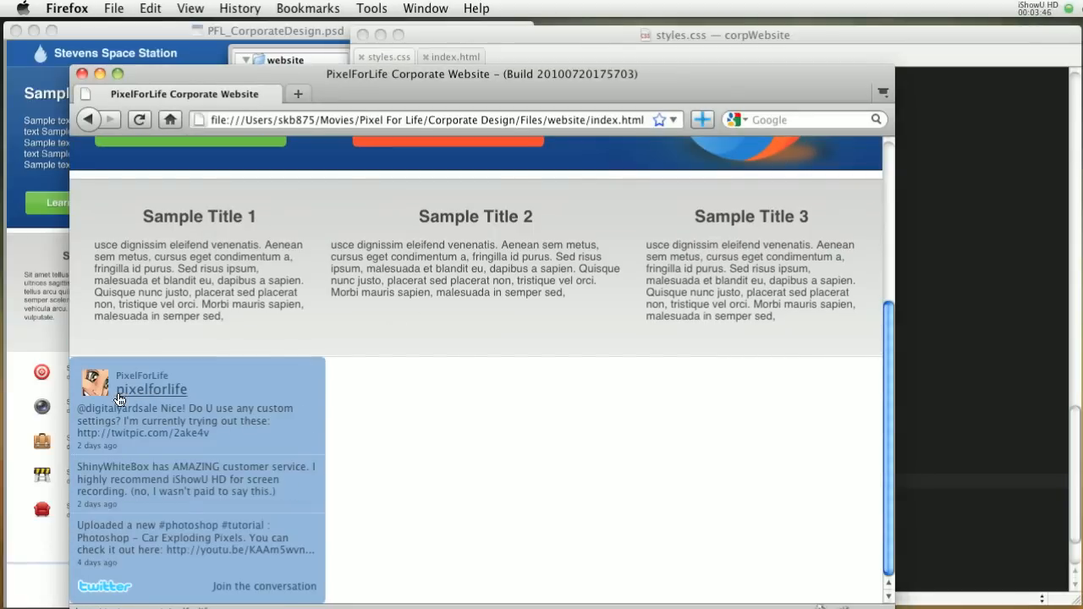
mouse_move(167, 381)
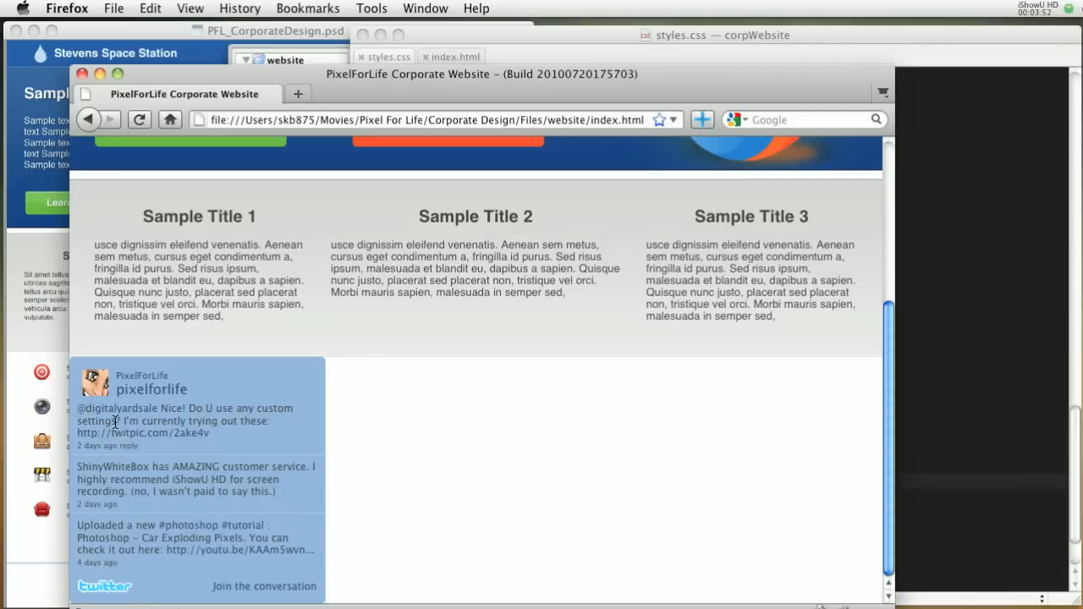
mouse_move(72, 381)
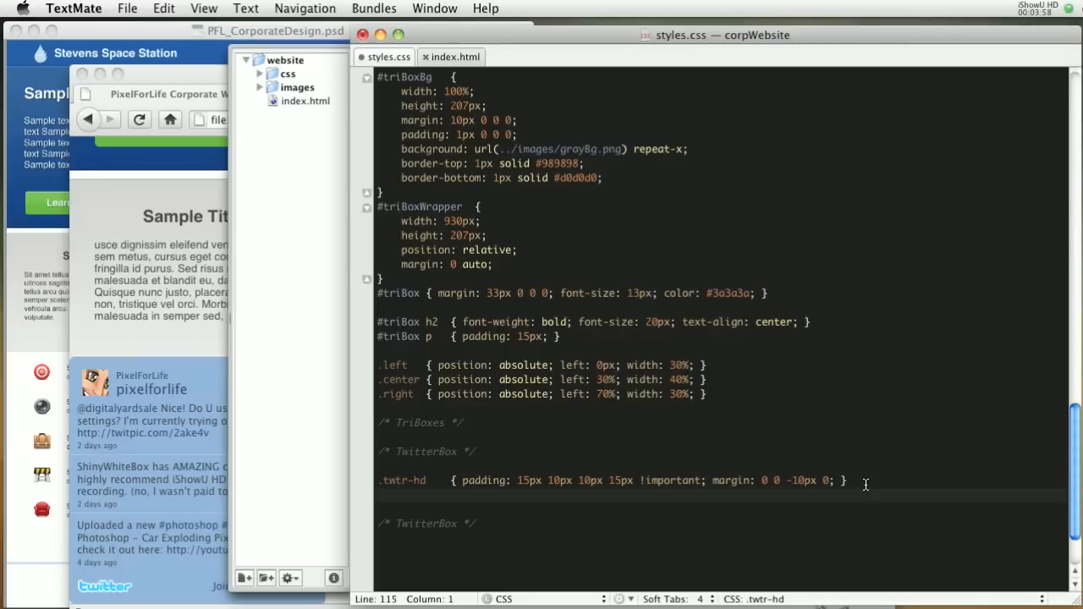
- Add a .twtr-bd rule with background #8eb1d2
text(.twtr-bd)
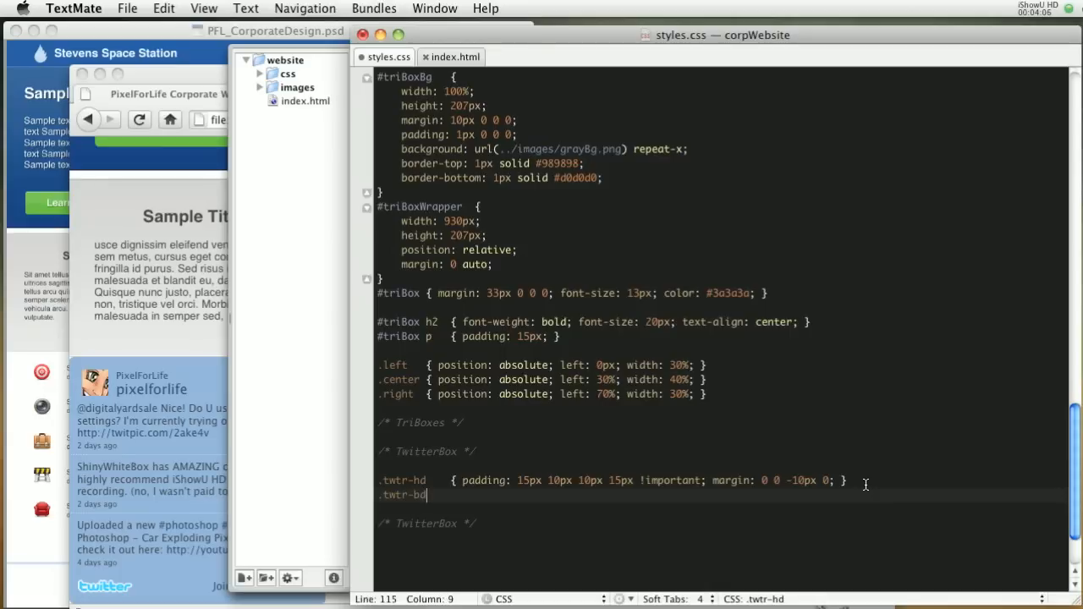
text({ })
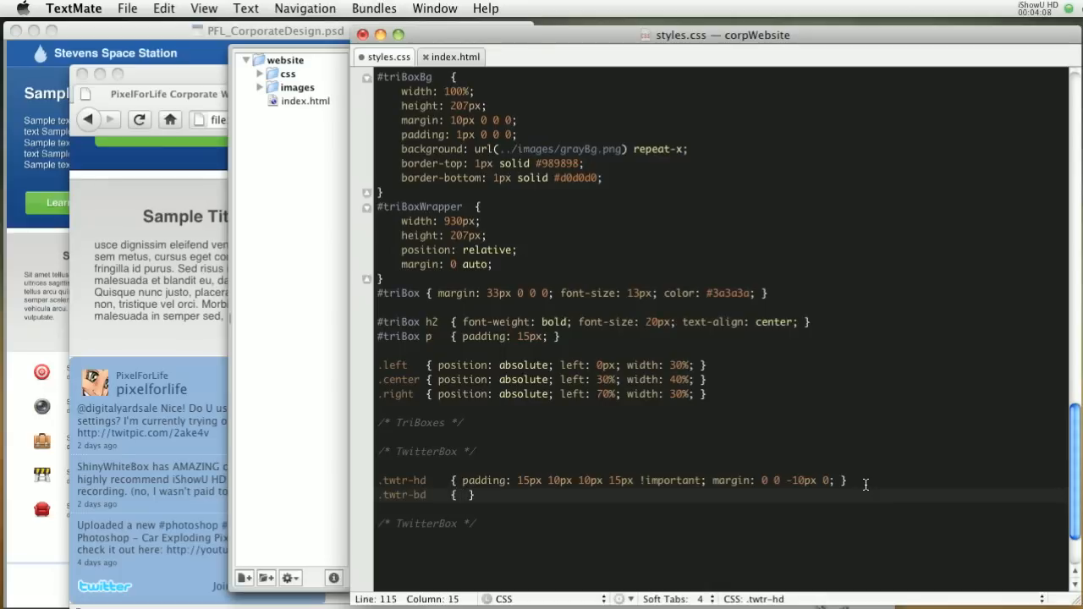
text(background: ;)
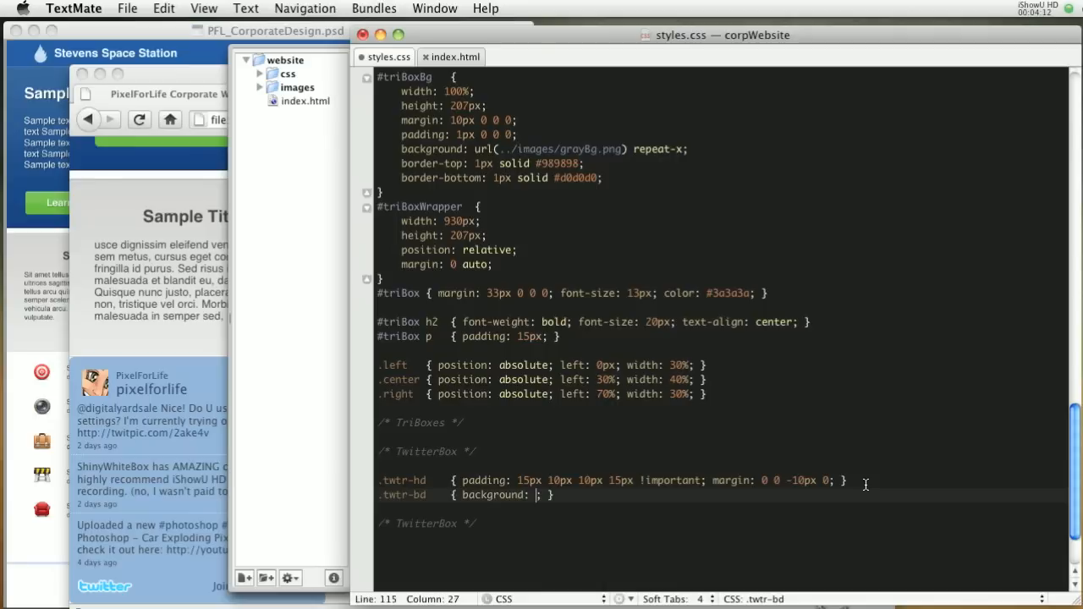
text(#8)
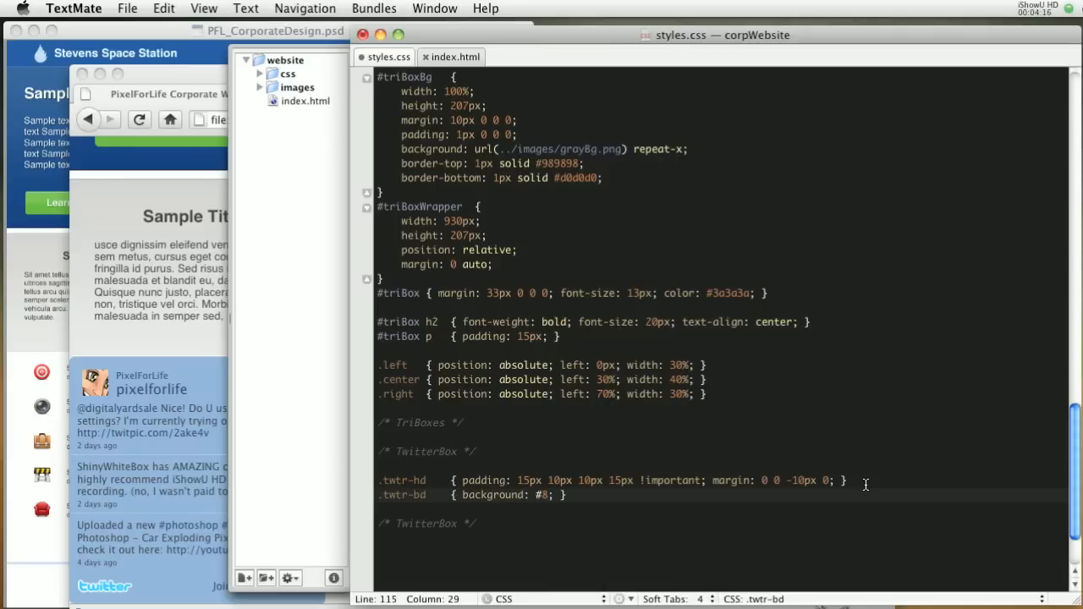
text(eb)
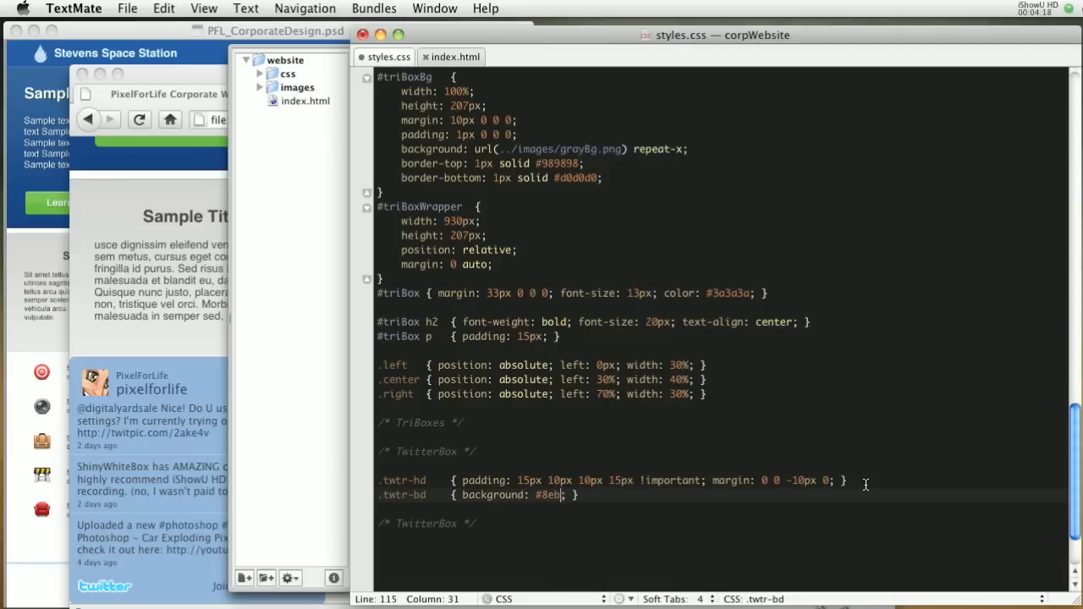
text(1)
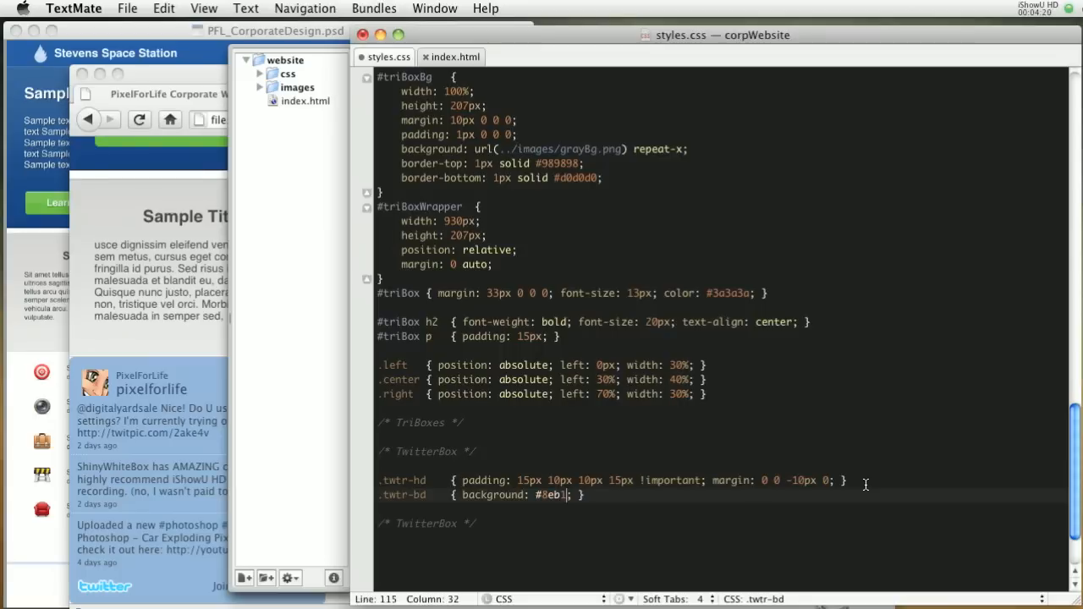
text(d2)
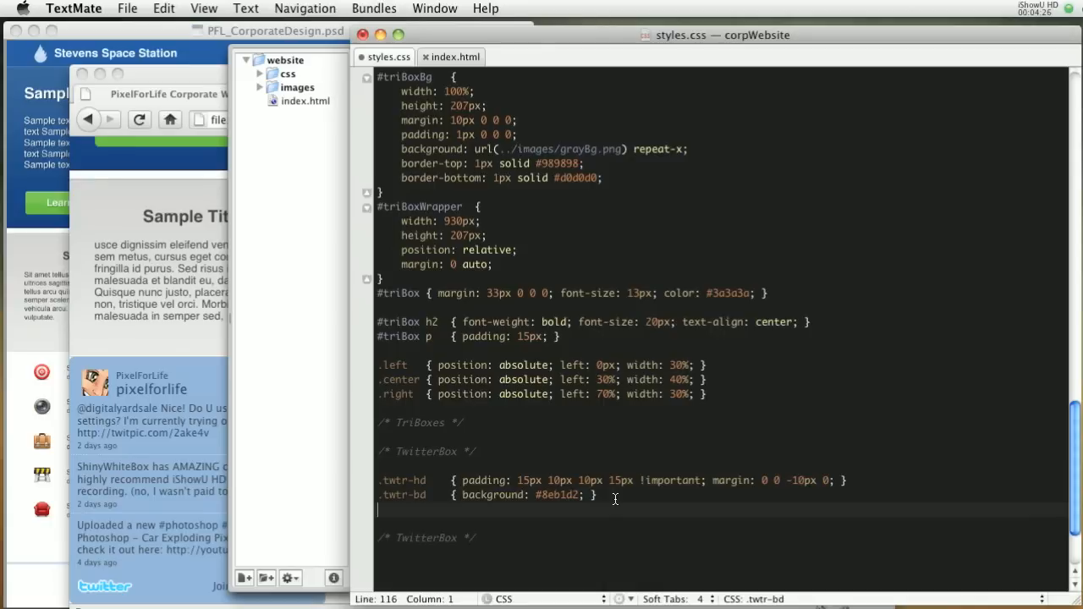
- Add a twtr-tweet-wrap rule with margin 0 0 15px 0
text(t)
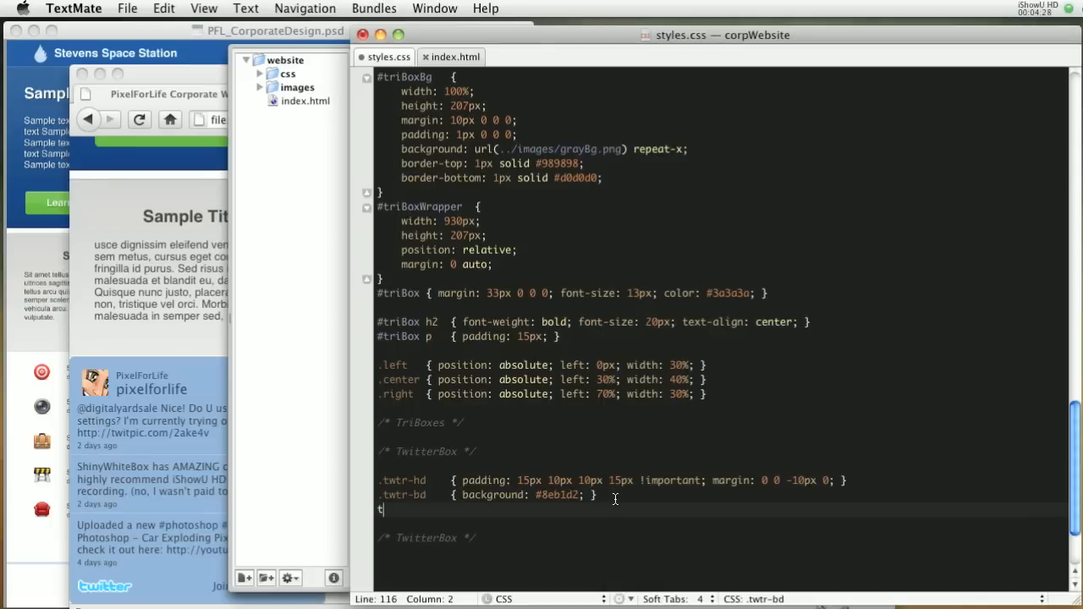
text(wtr-)
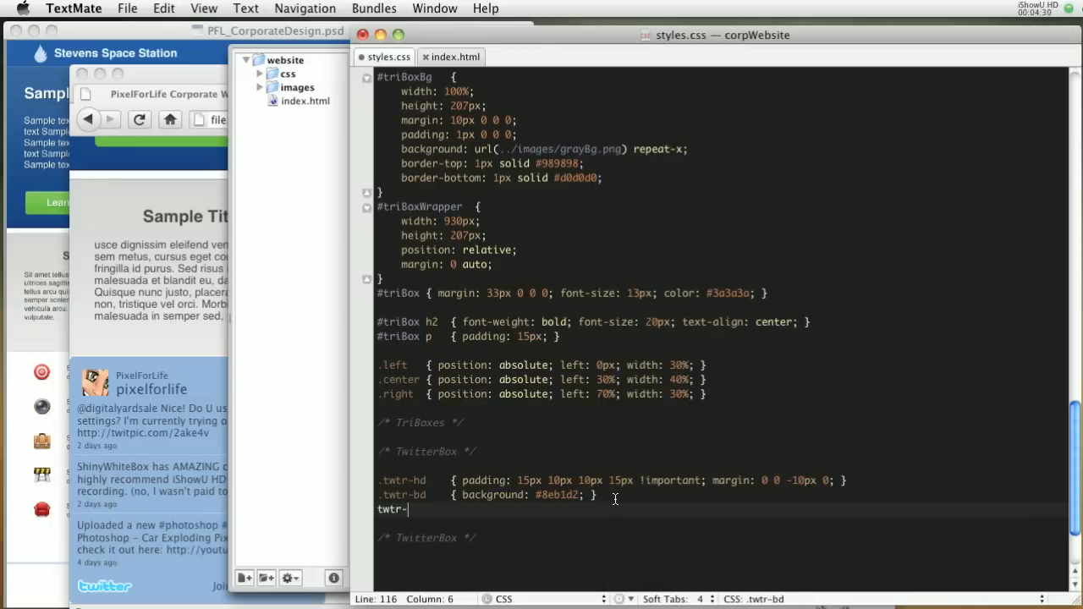
text(tweet-wrap { margin: 0 0;)
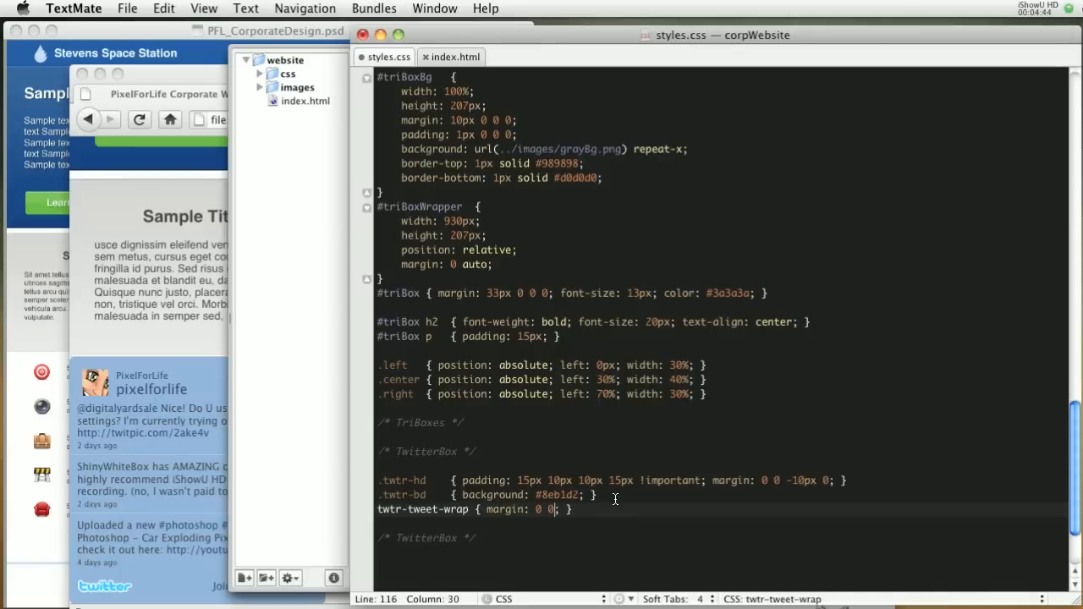
text(15px)
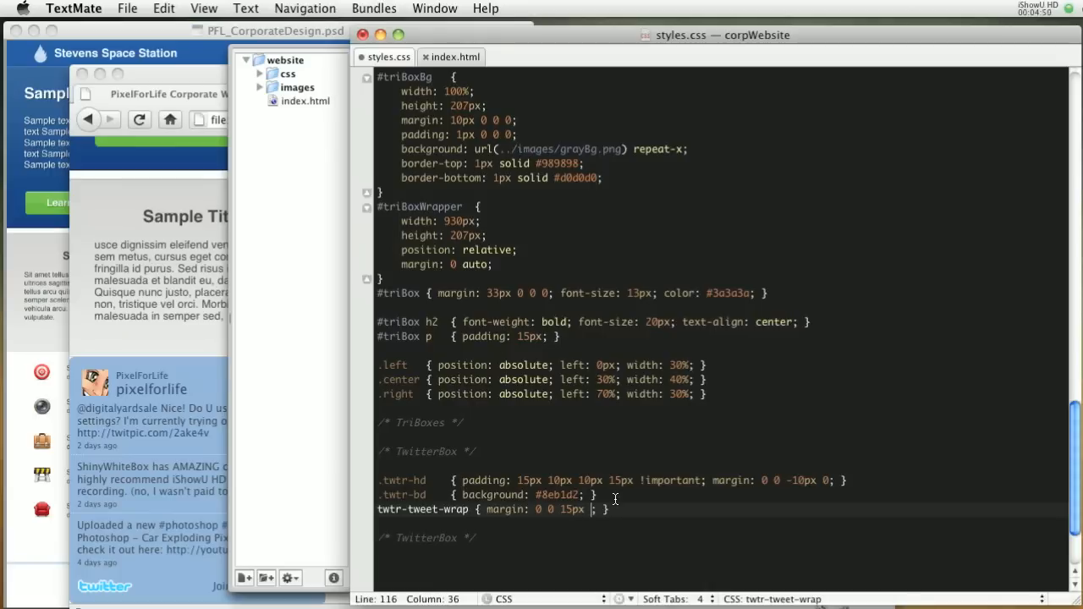
text(0)
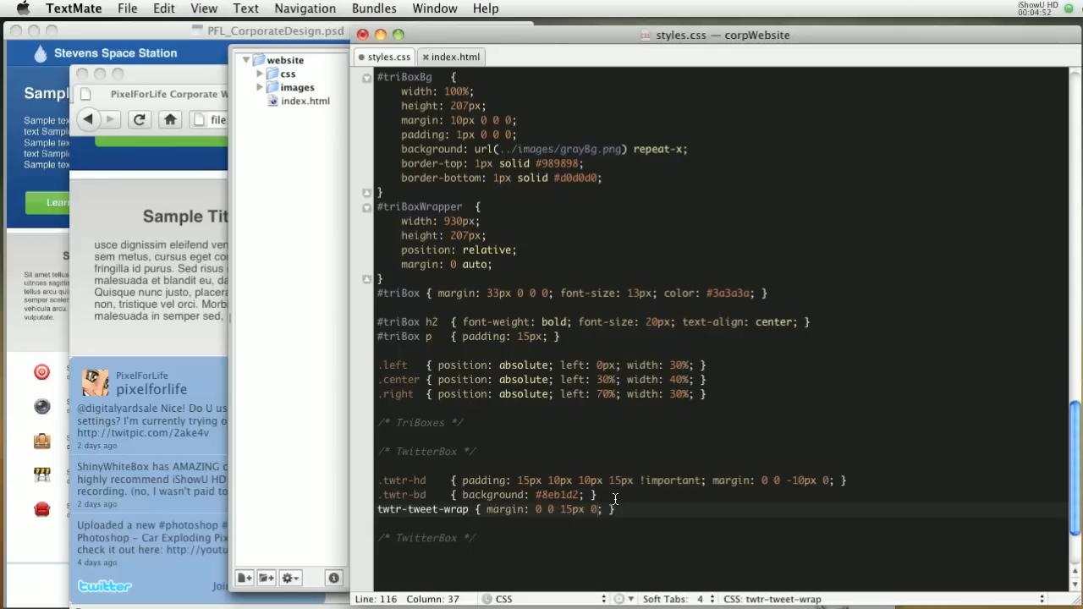
mouse_move(150, 403)
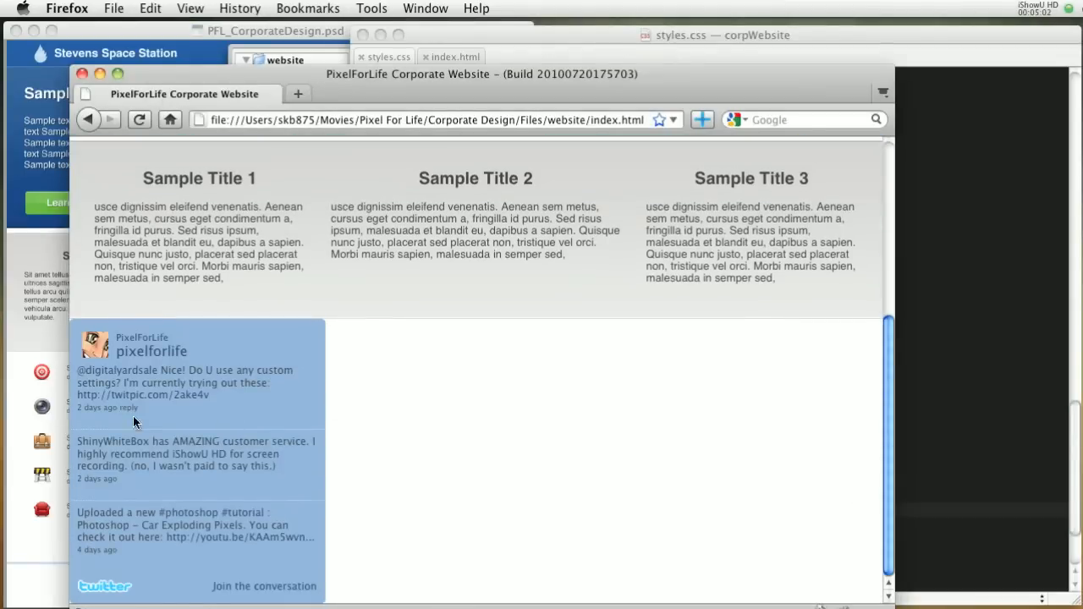
mouse_move(198, 551)
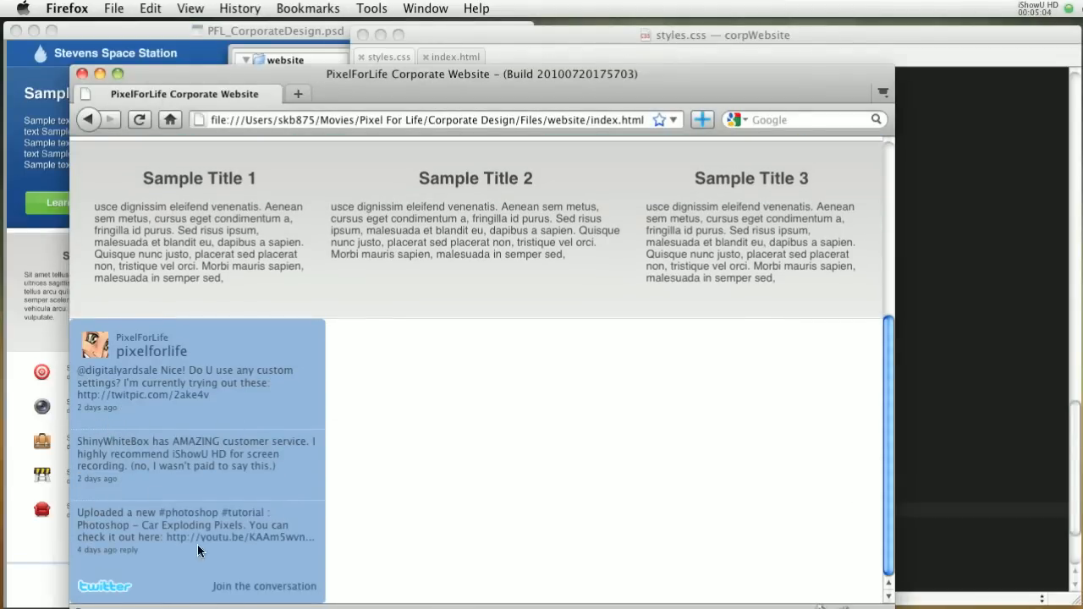
mouse_move(248, 345)
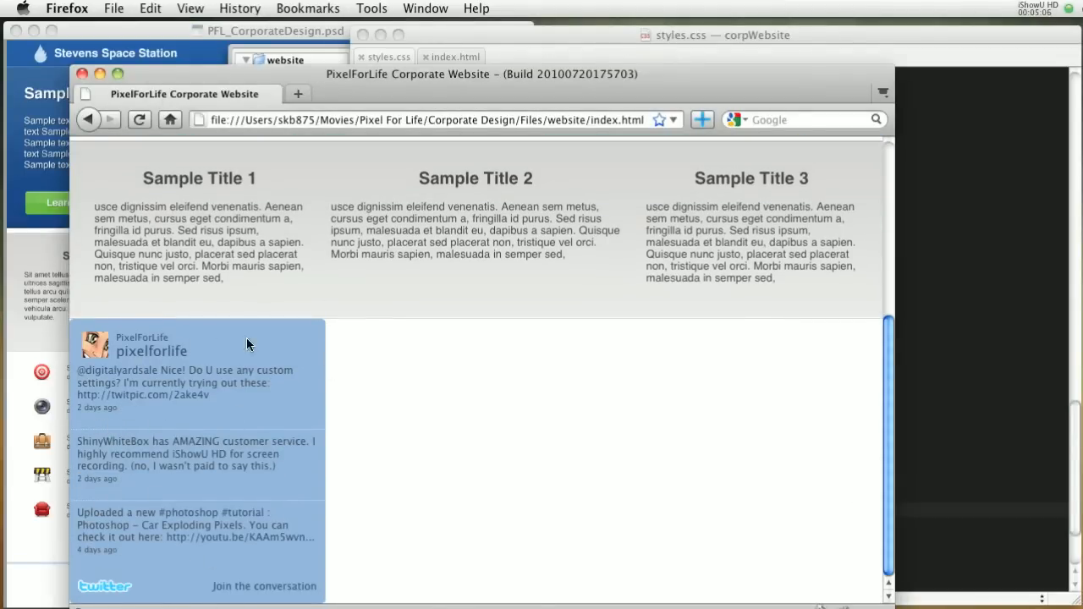
mouse_move(465, 450)
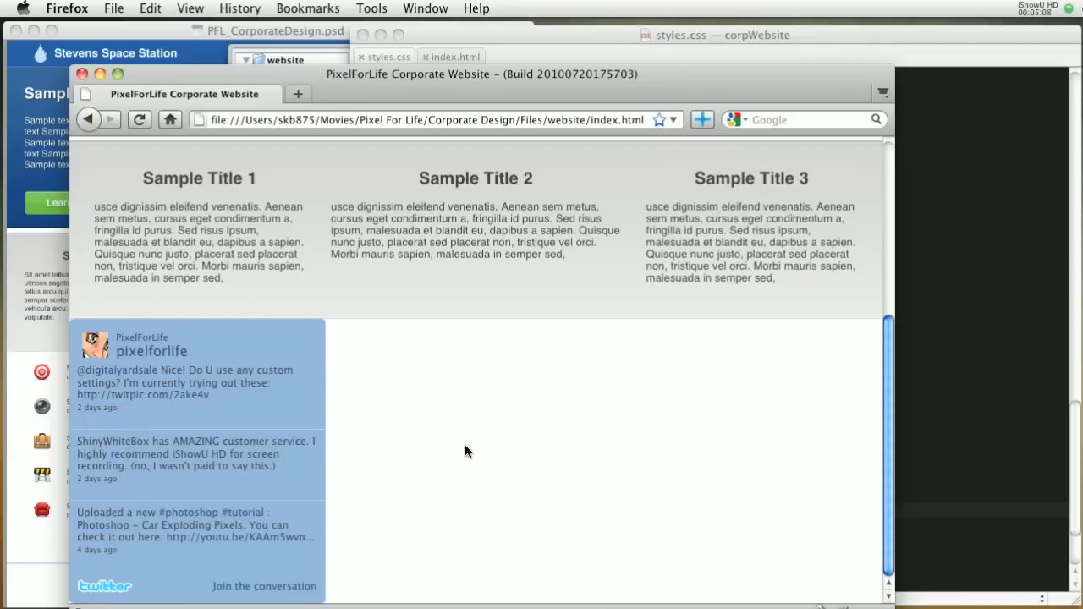
mouse_move(903, 450)
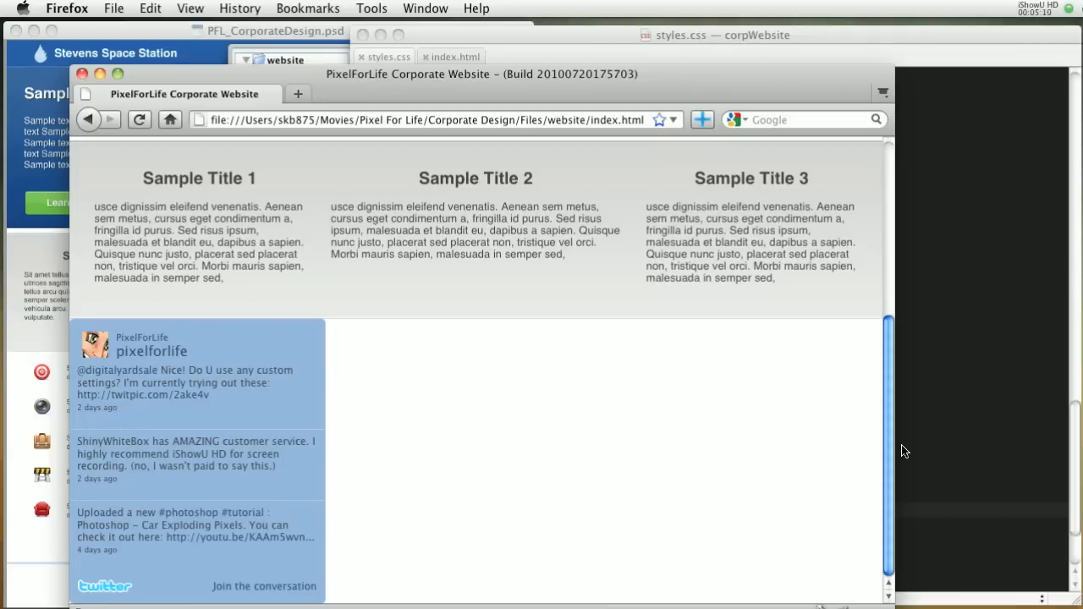
mouse_move(865, 461)
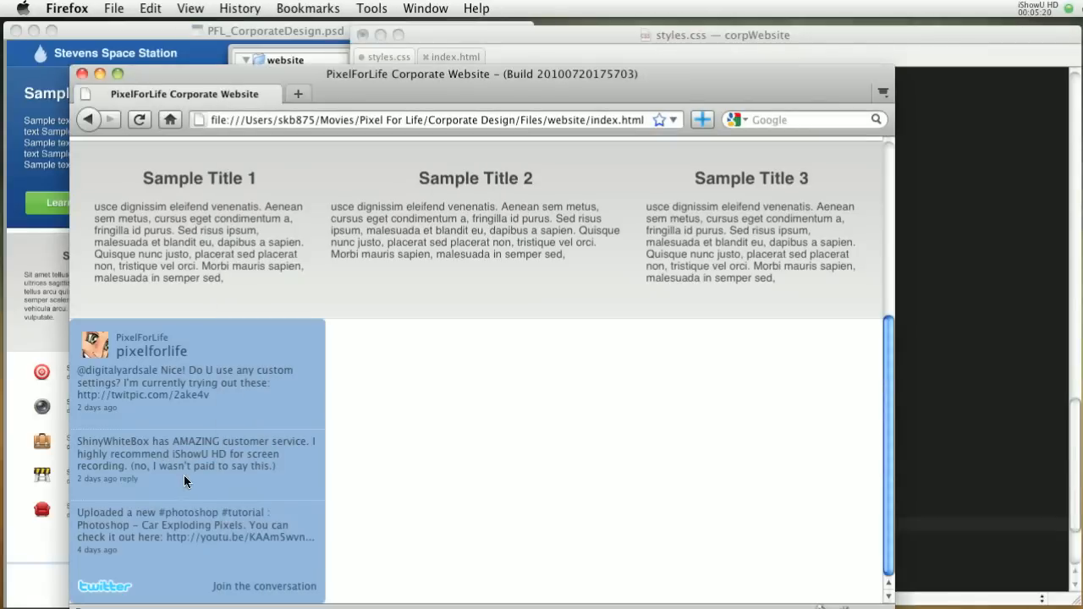
mouse_move(310, 515)
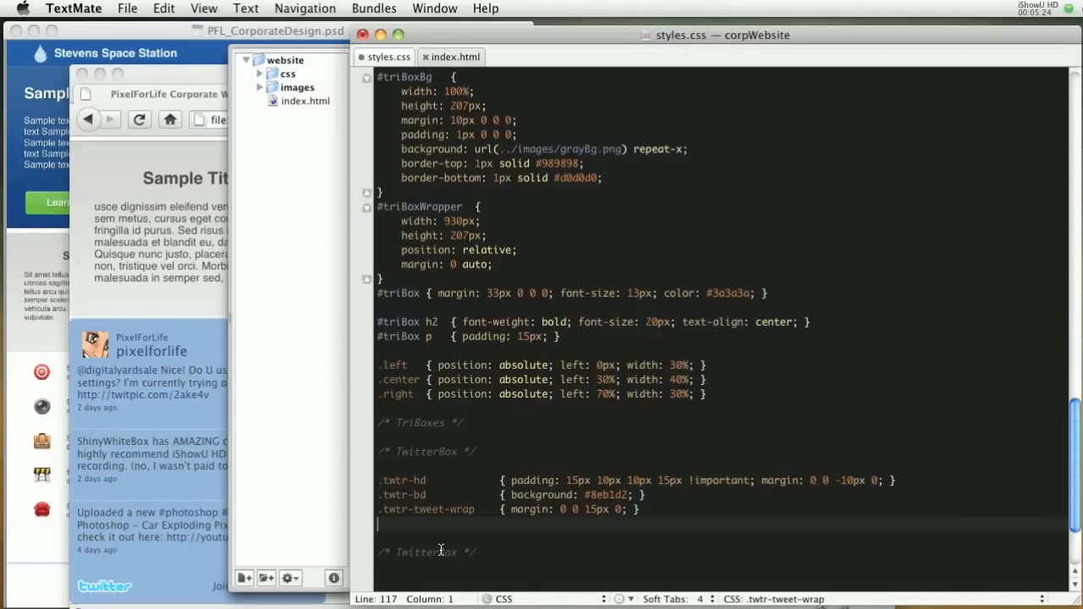
- Add a .twtr-tweet-text a rule making tweet links bold
text(.)
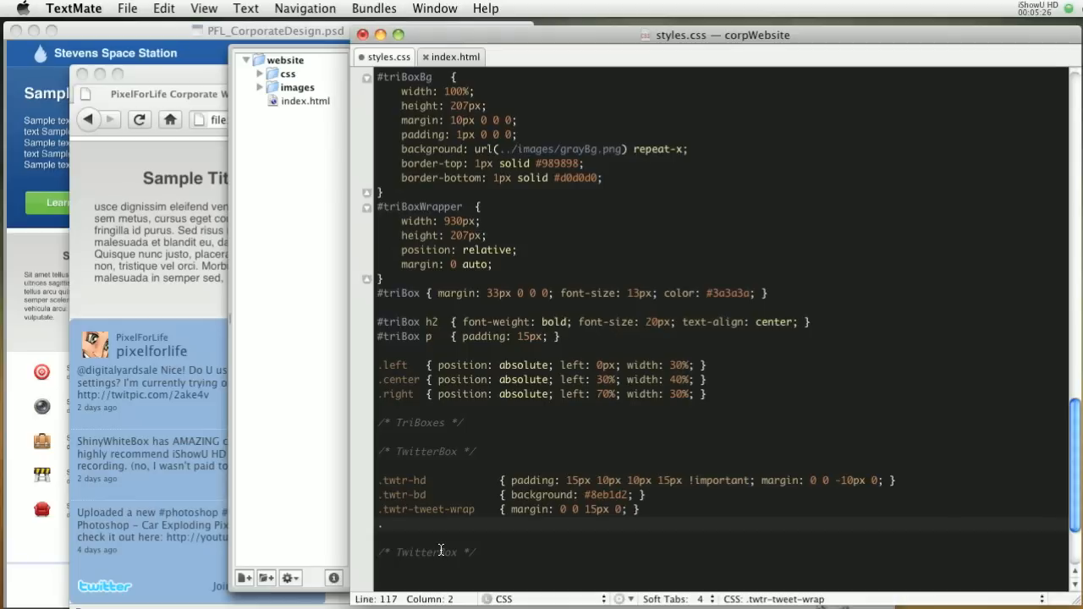
text(.twtr-t)
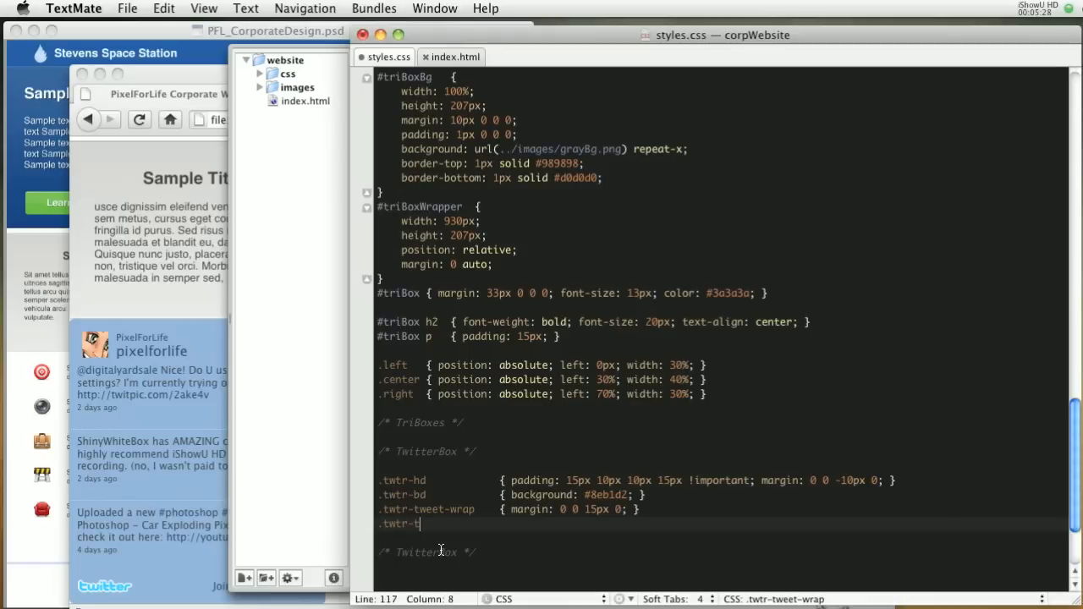
text(weet-text a  {)
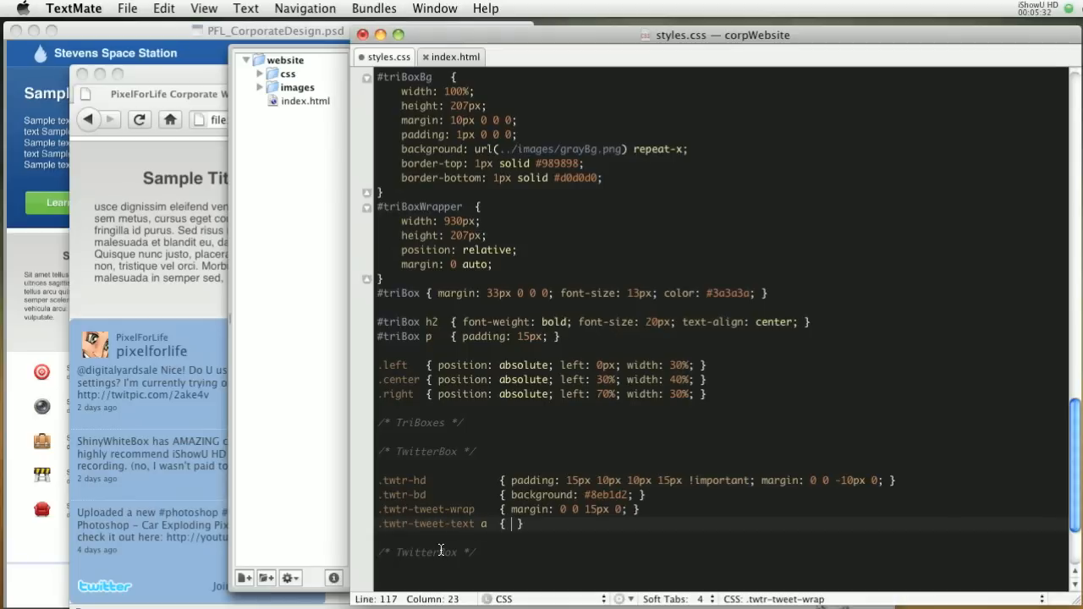
text(font-weight: bold;)
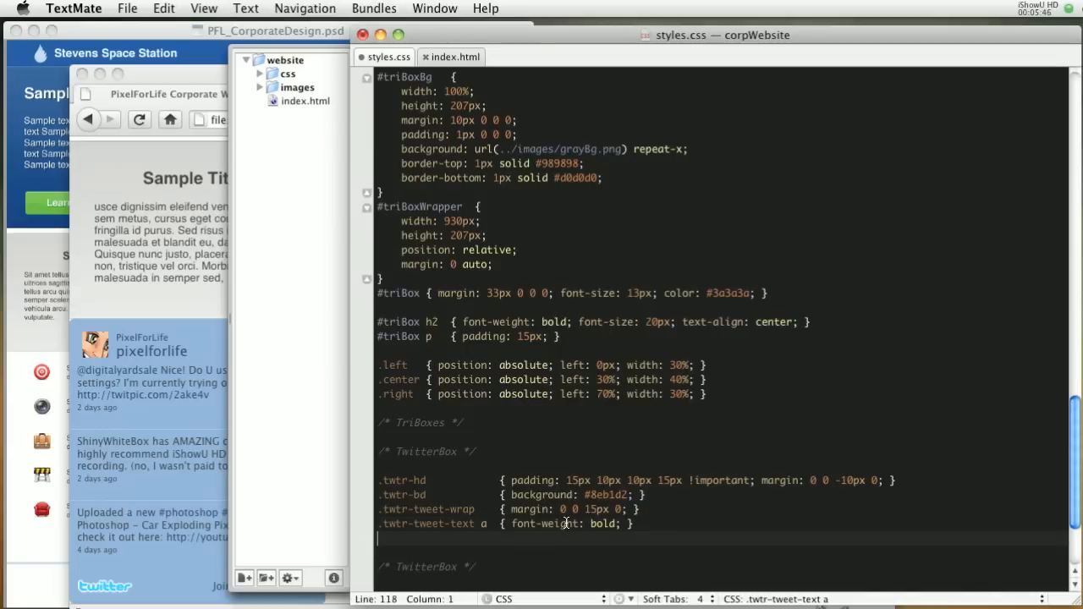
- Write the .twtr-widget .twtr-tweet rule: white background, 15px margin, 5px border radius
text(tw)
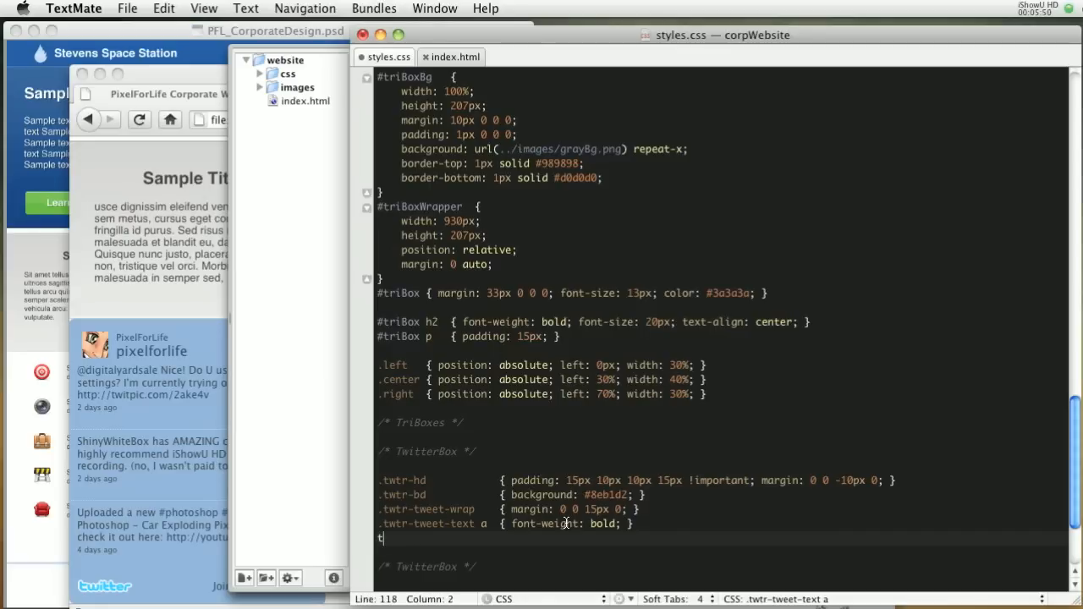
text(.twtr-)
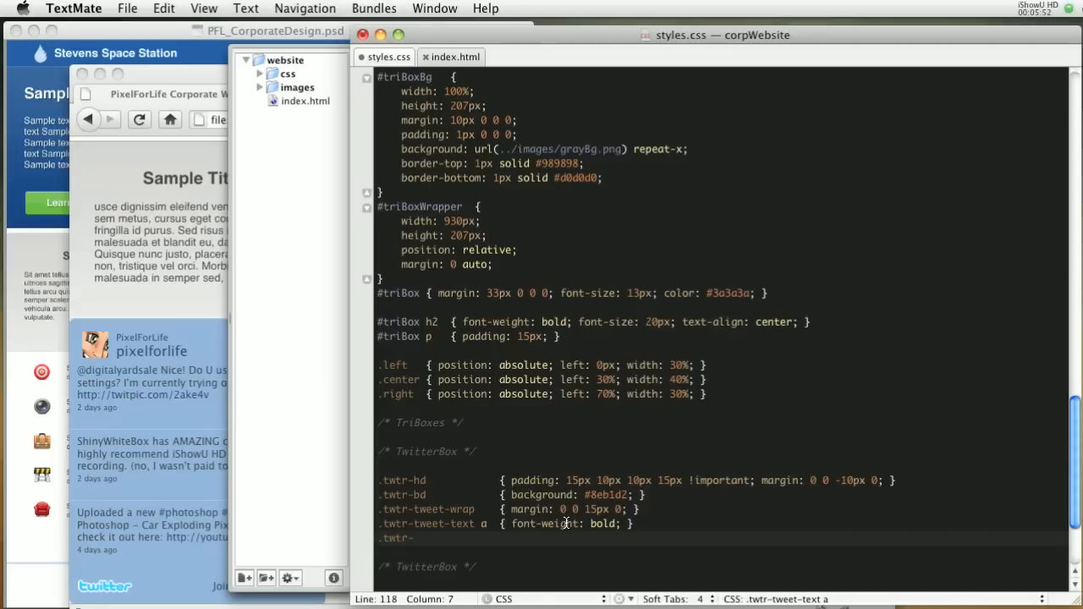
text(widget)
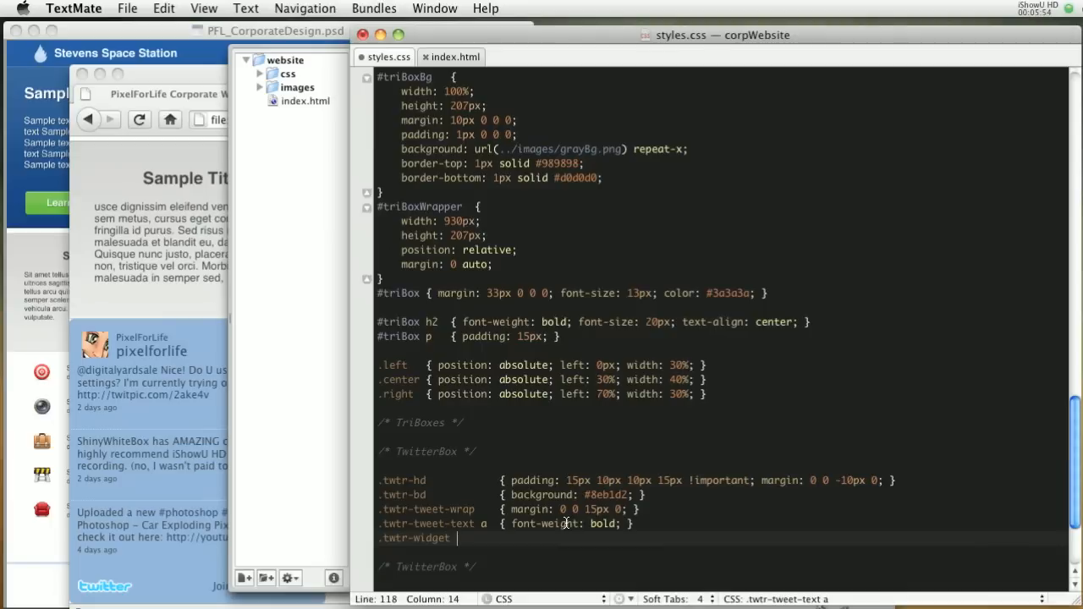
text(.twt)
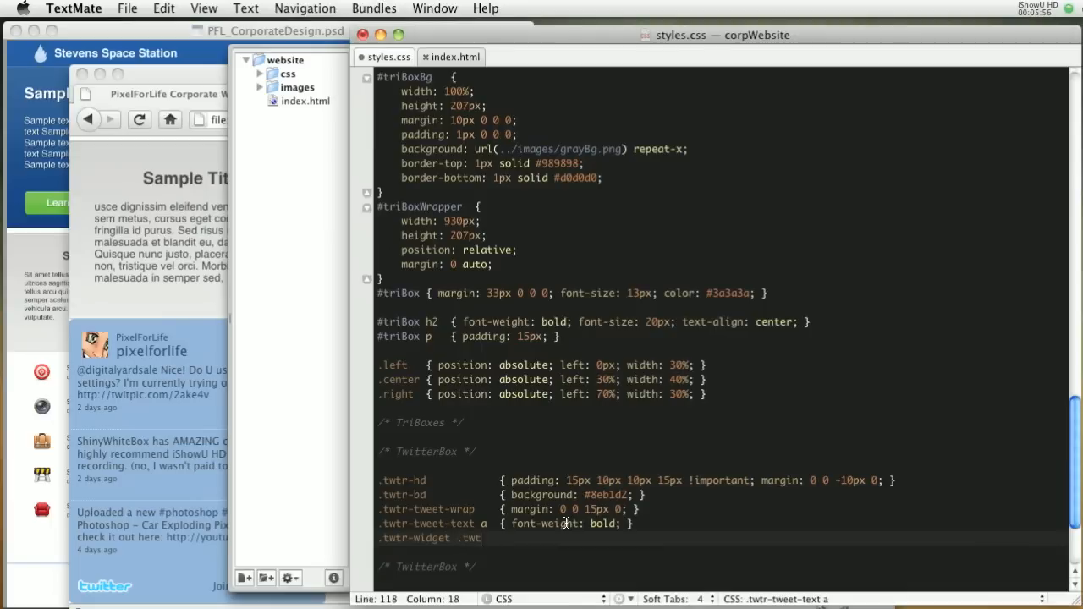
text(r-tweet)
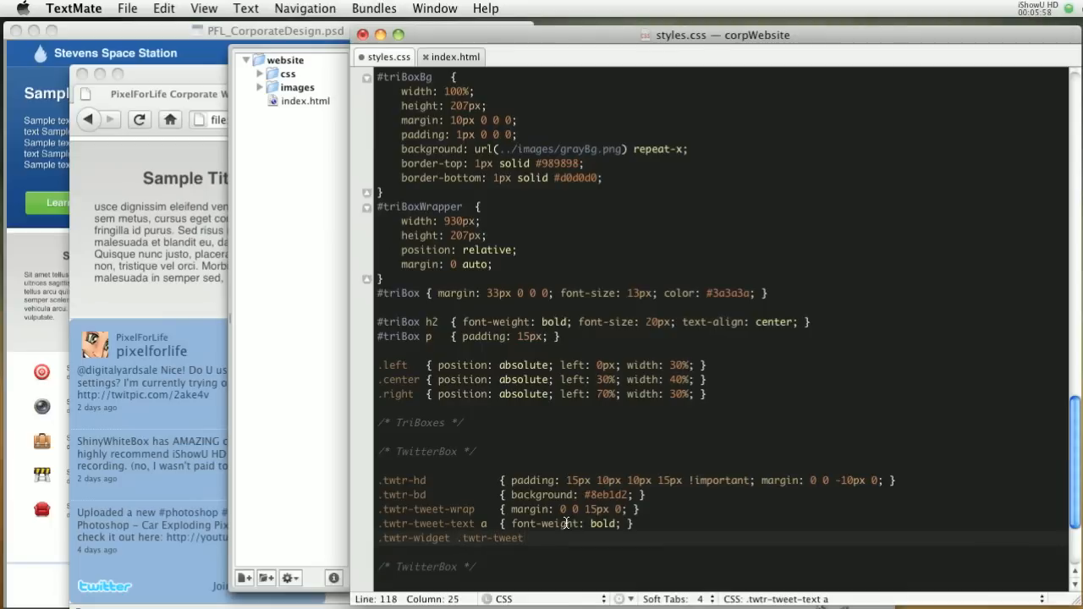
text({})
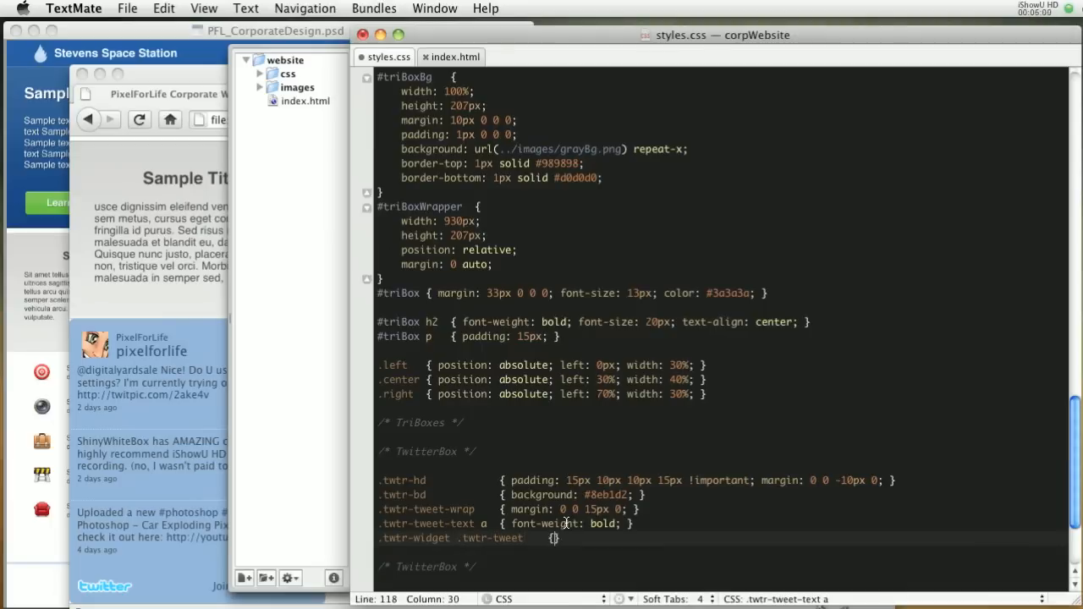
text(background: white;)
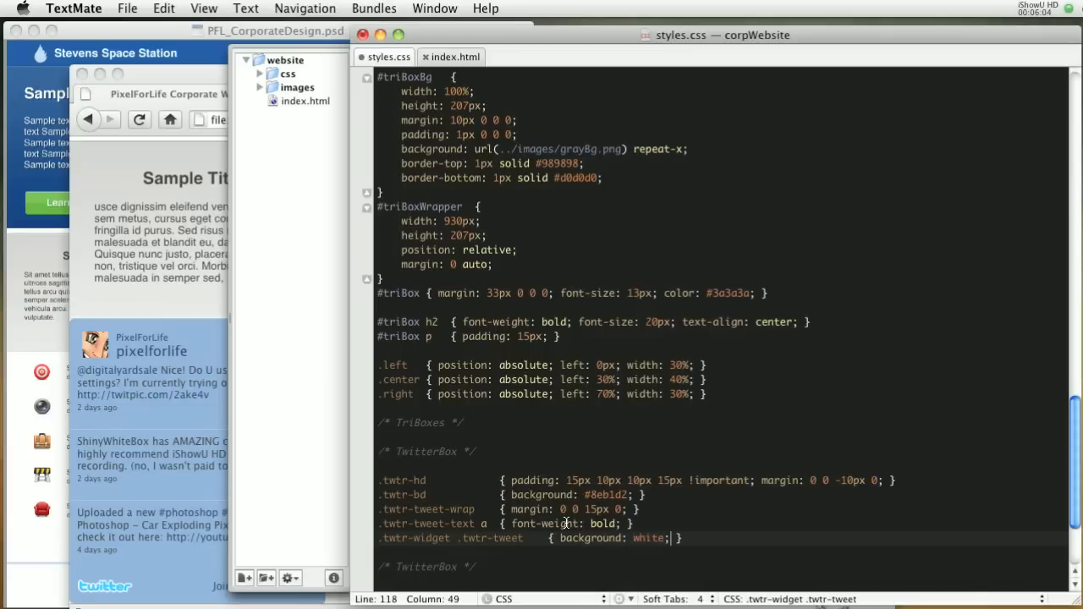
text(margin: ;)
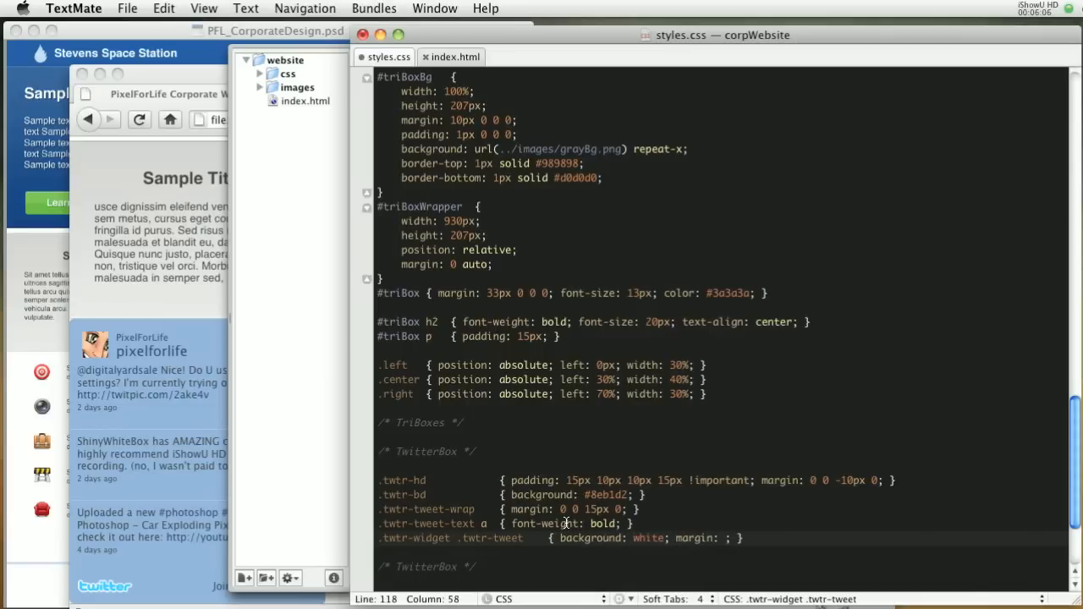
text(15px)
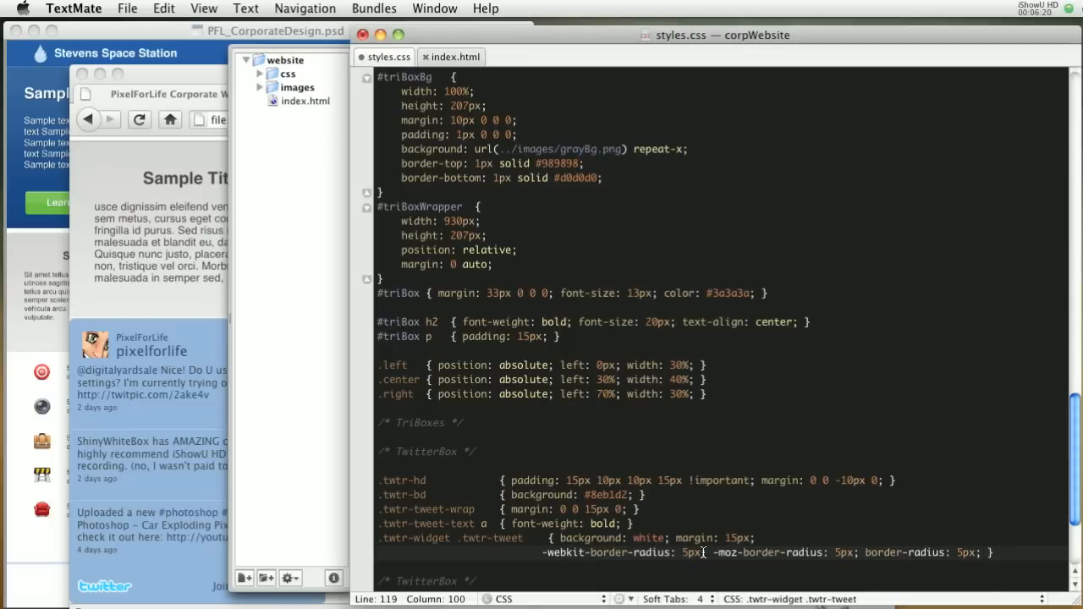
mouse_move(656, 552)
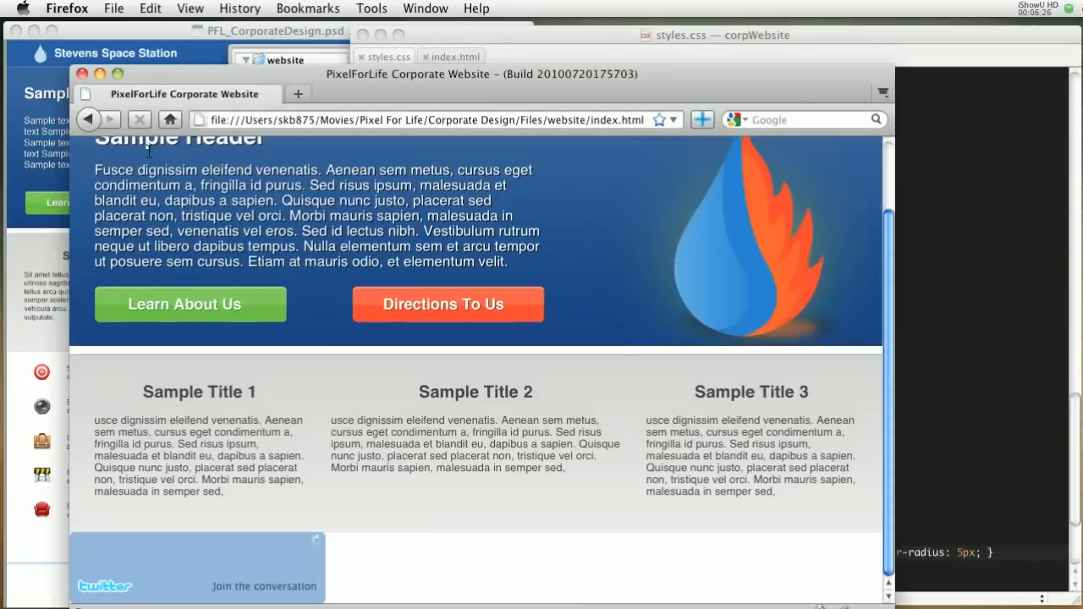
- Scroll the Firefox preview down to the white rounded tweet boxes
scroll(down, 3)
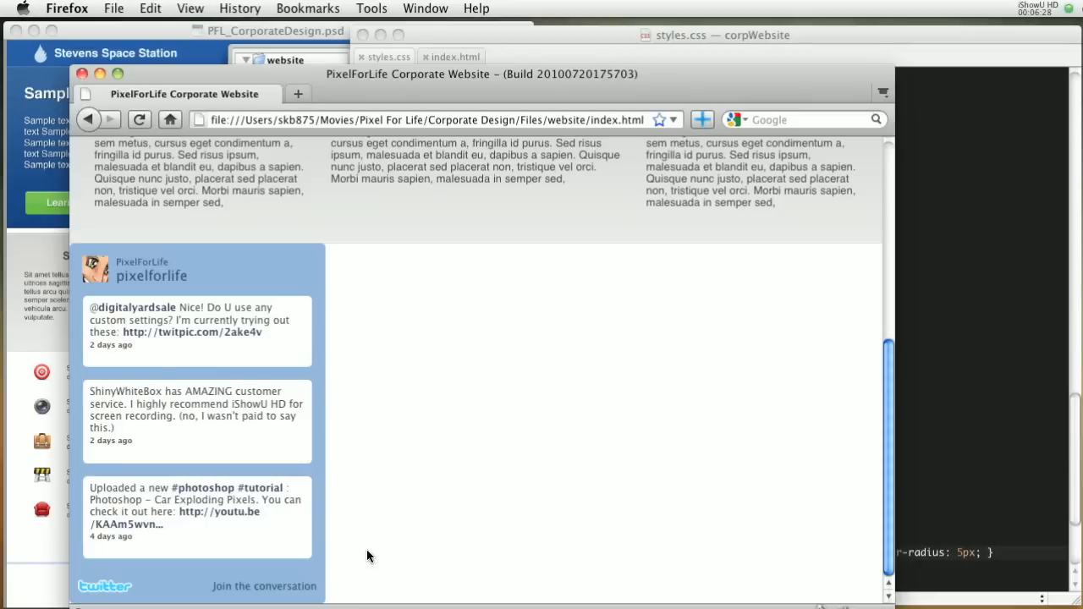
mouse_move(345, 550)
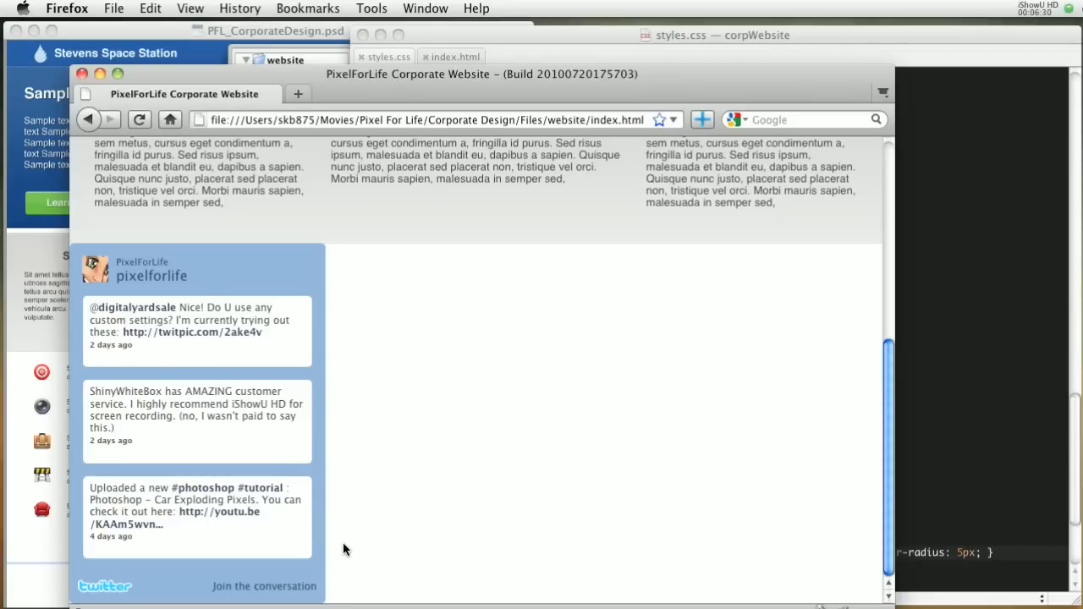
mouse_move(236, 243)
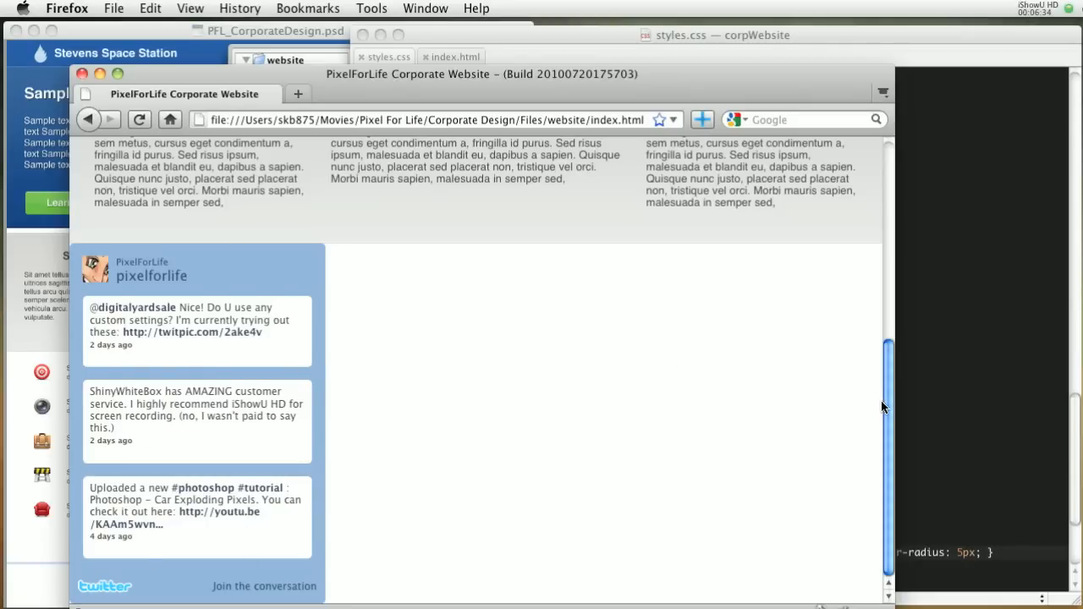
mouse_move(387, 352)
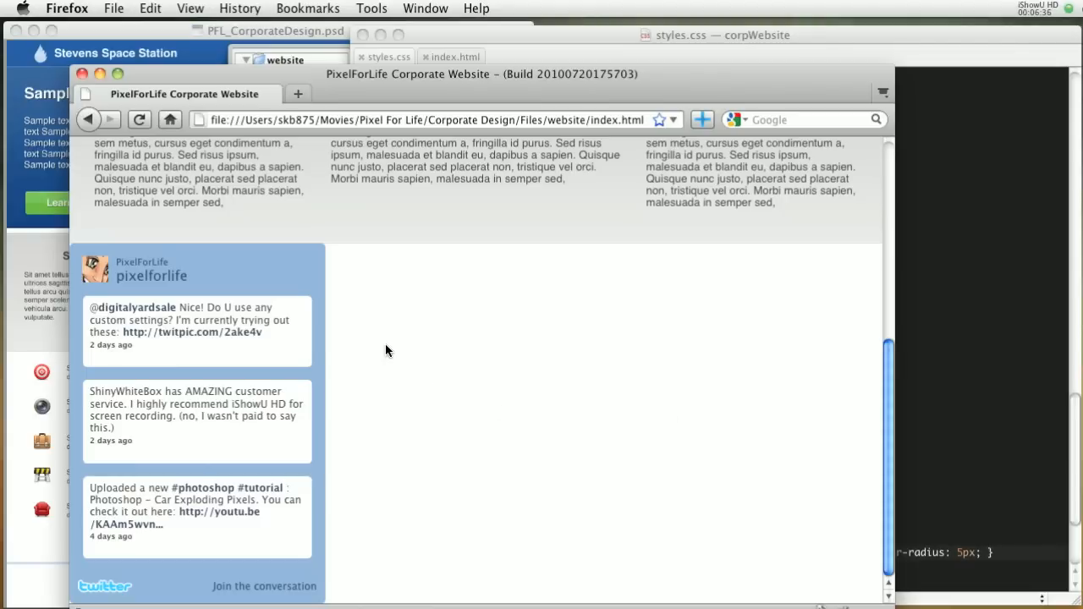
mouse_move(694, 241)
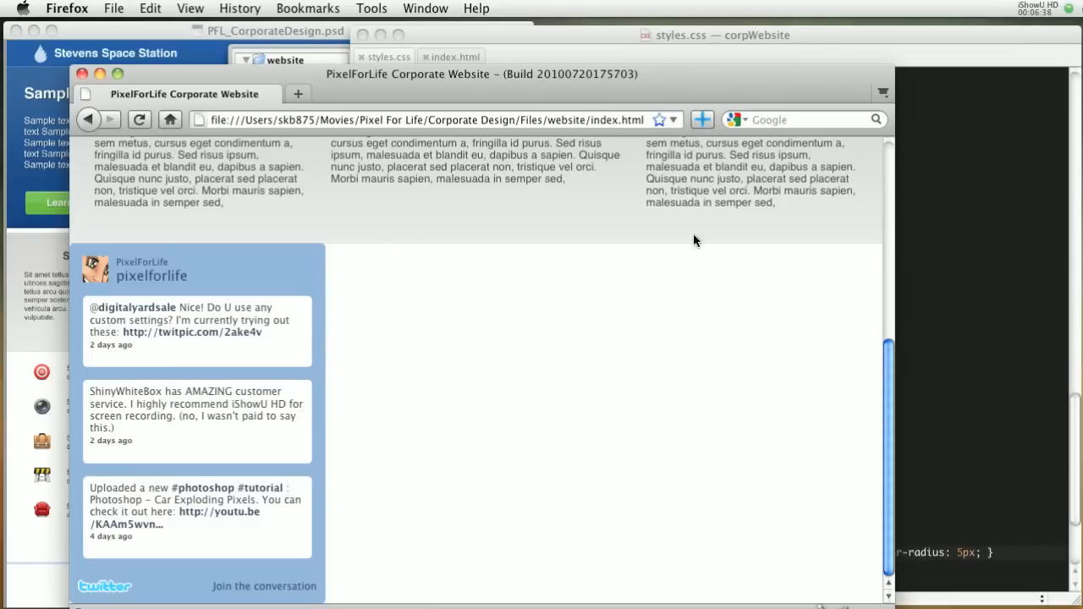
mouse_move(872, 556)
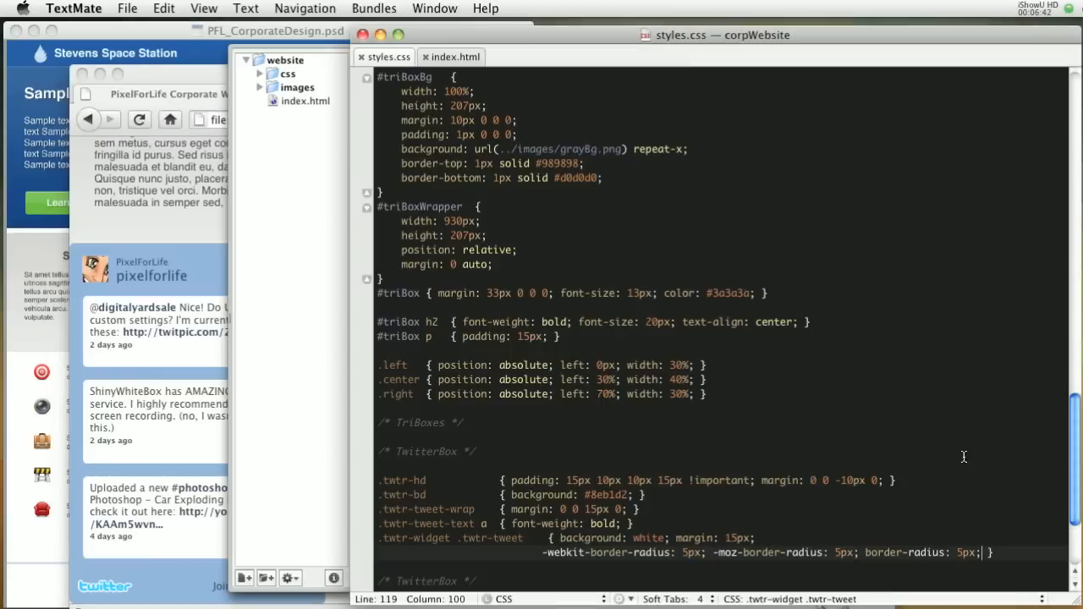
- Add a #contentWrapper rule below TriBoxes: width 930px, margin 0 auto, margin 10px 0 0 0
click(478, 451)
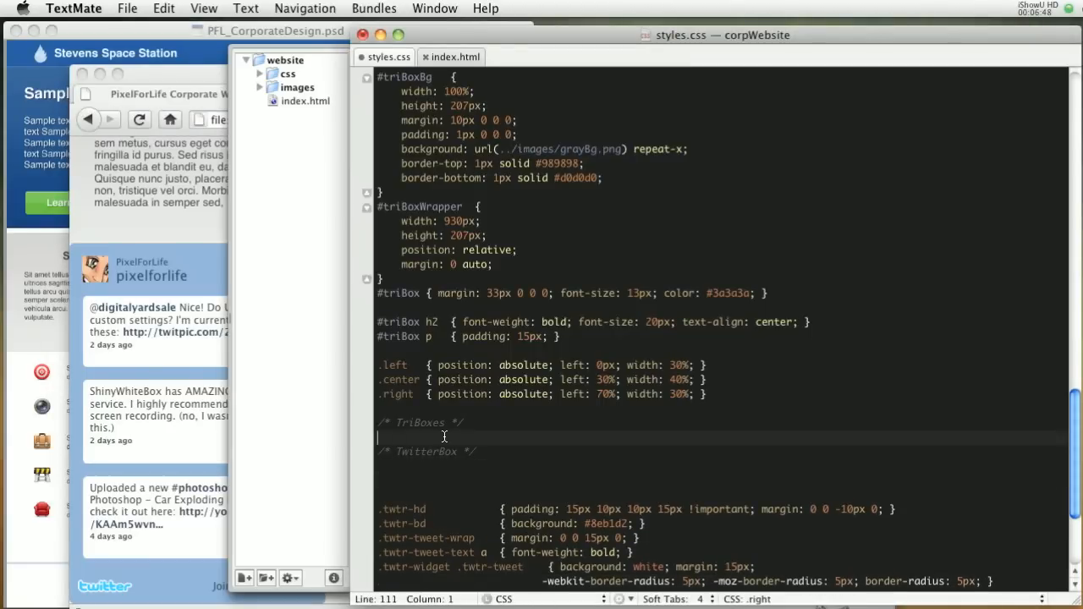
key(enter)
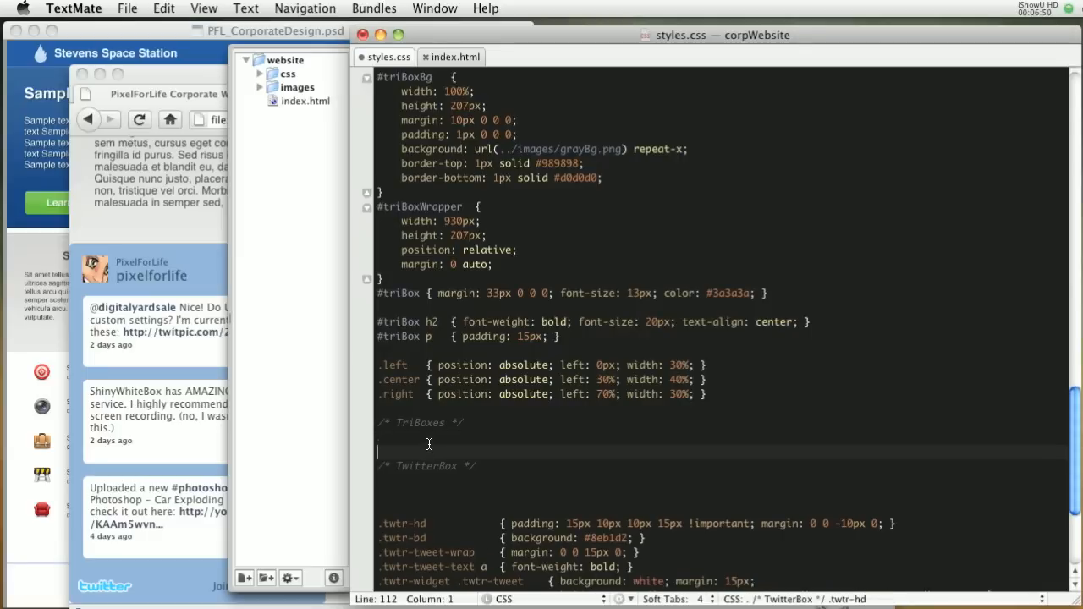
text(#)
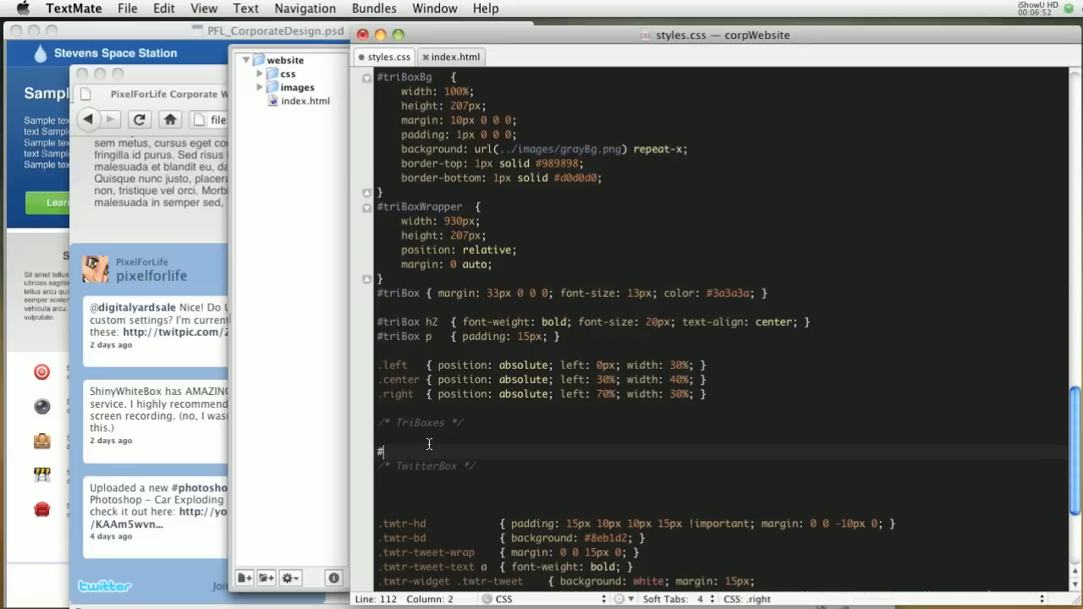
text(contentWrapper)
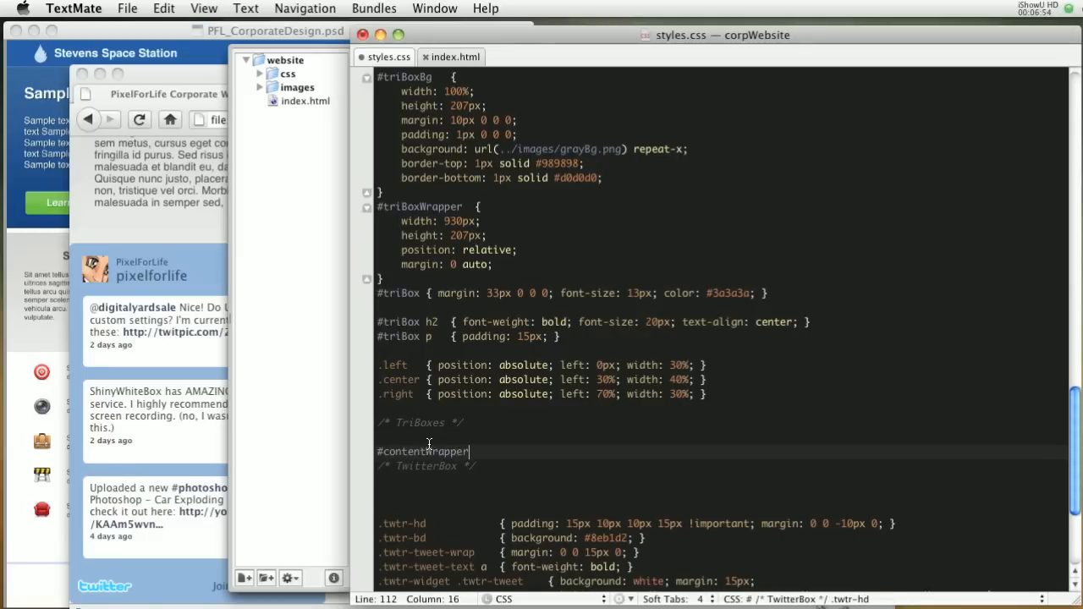
text({ })
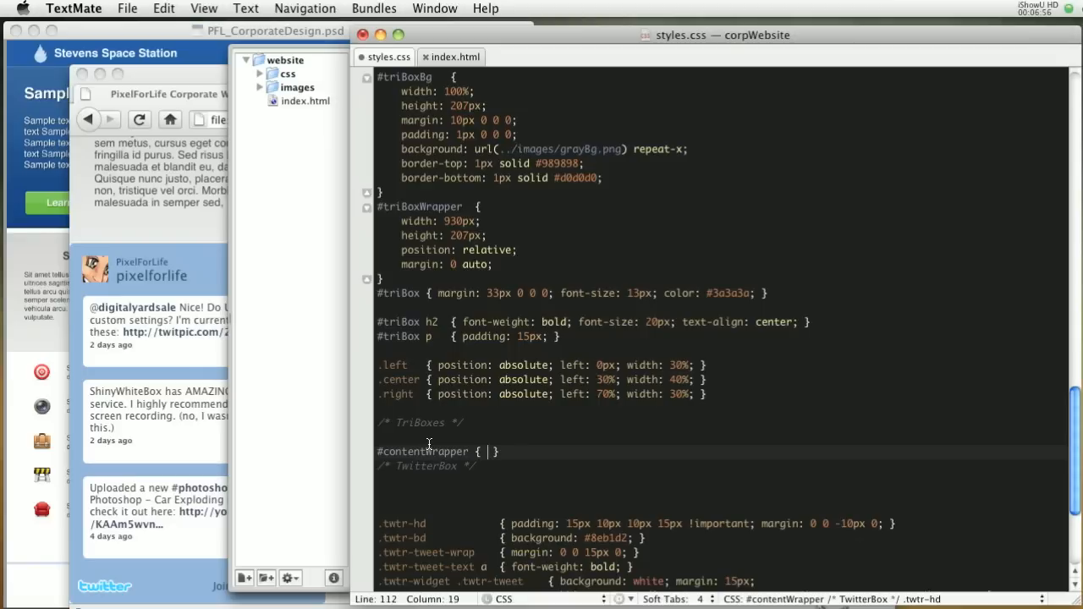
text(width: 930;)
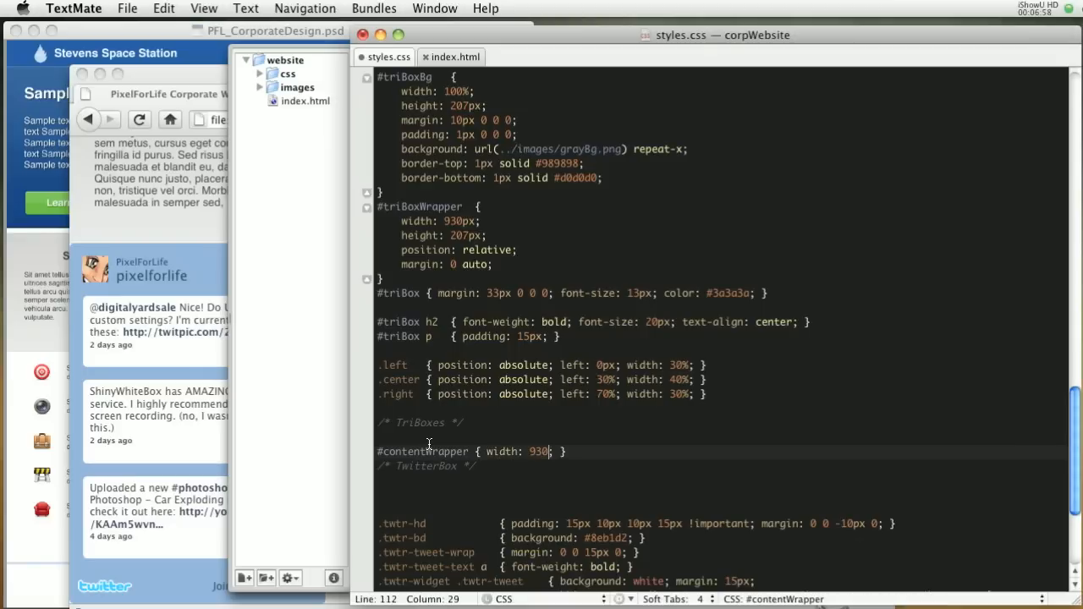
text(px;)
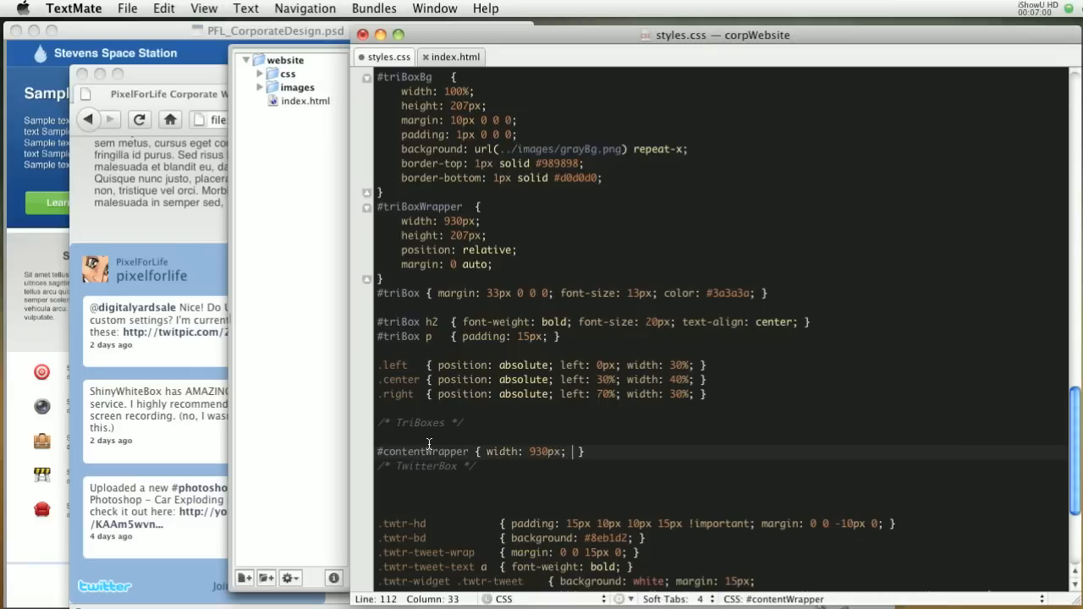
text(margin: 0 auto;)
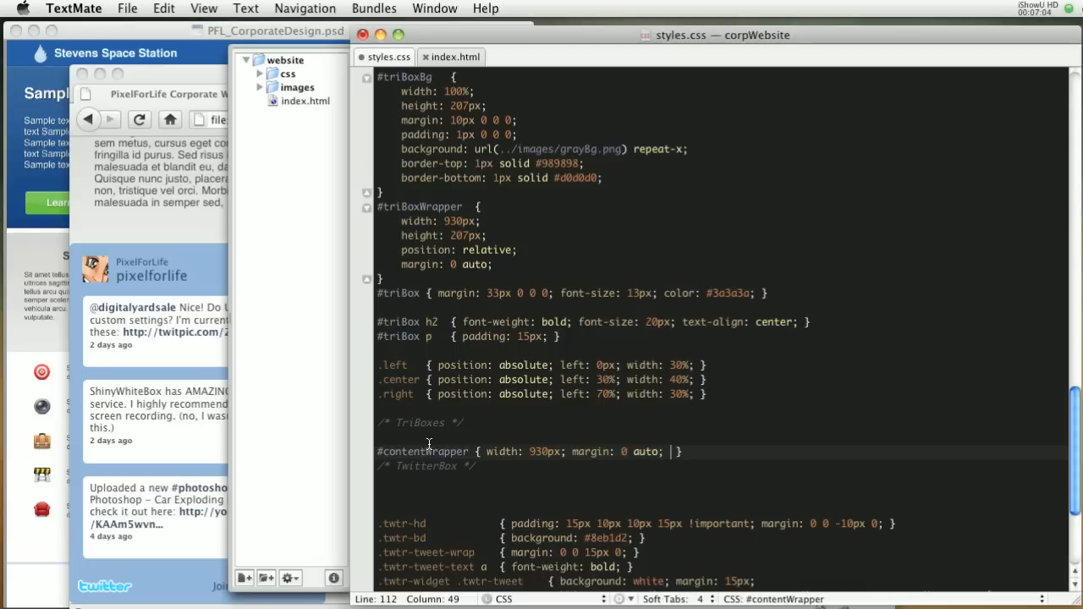
text(margin-t)
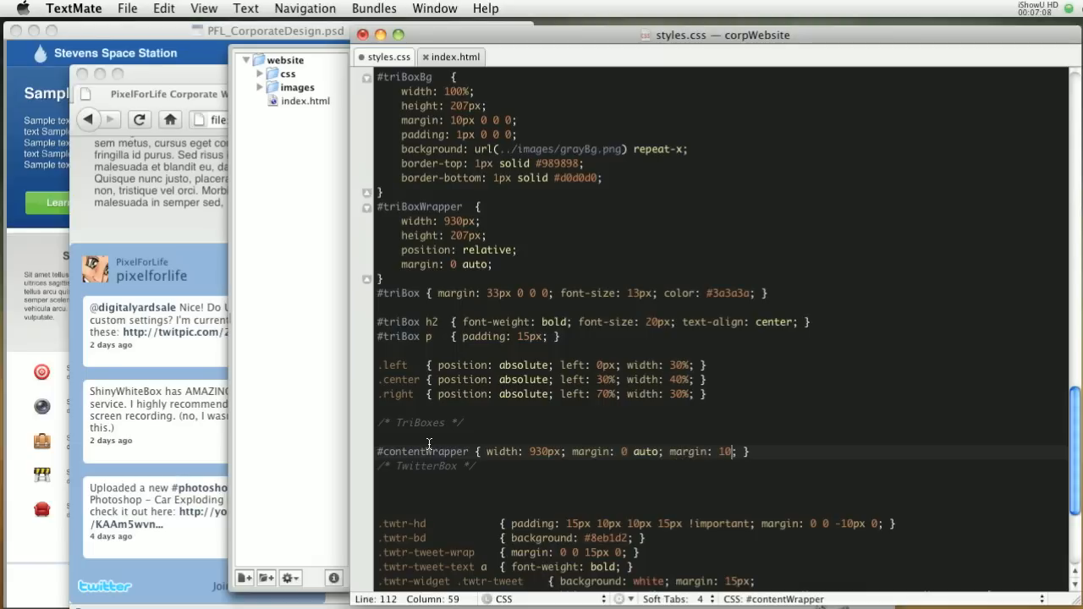
text(px 0 0 0)
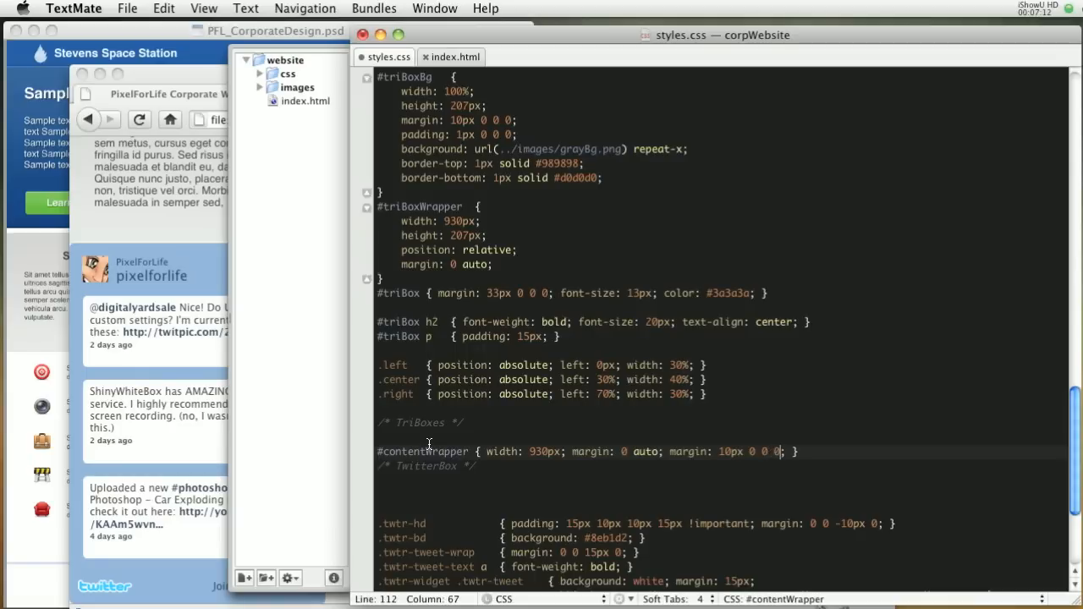
scroll(down, 3)
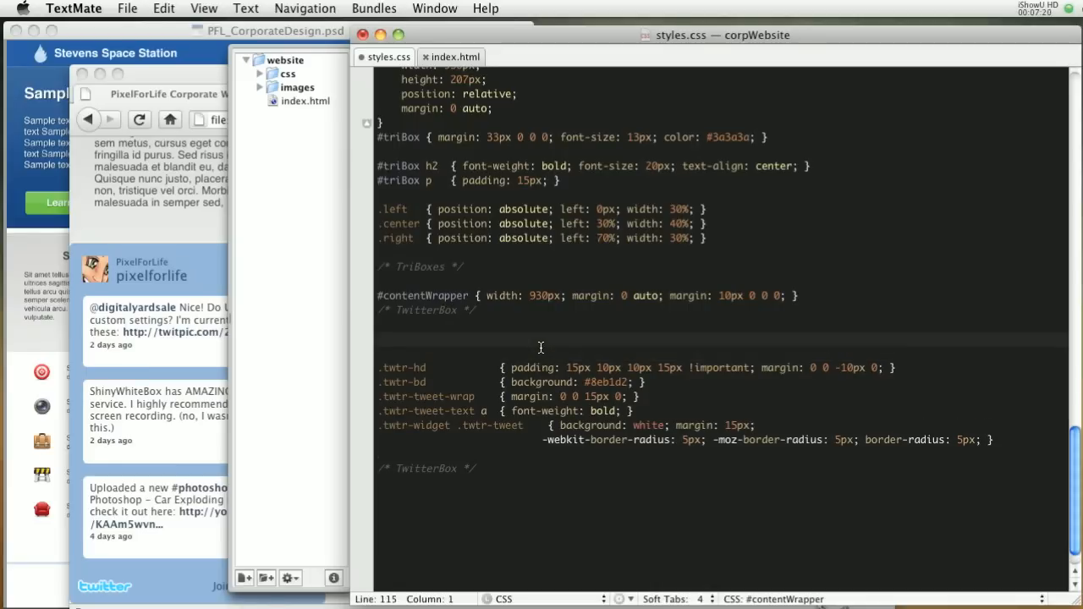
- Add a #twitterBox rule with float: right to styles.css
text(#twitterBox)
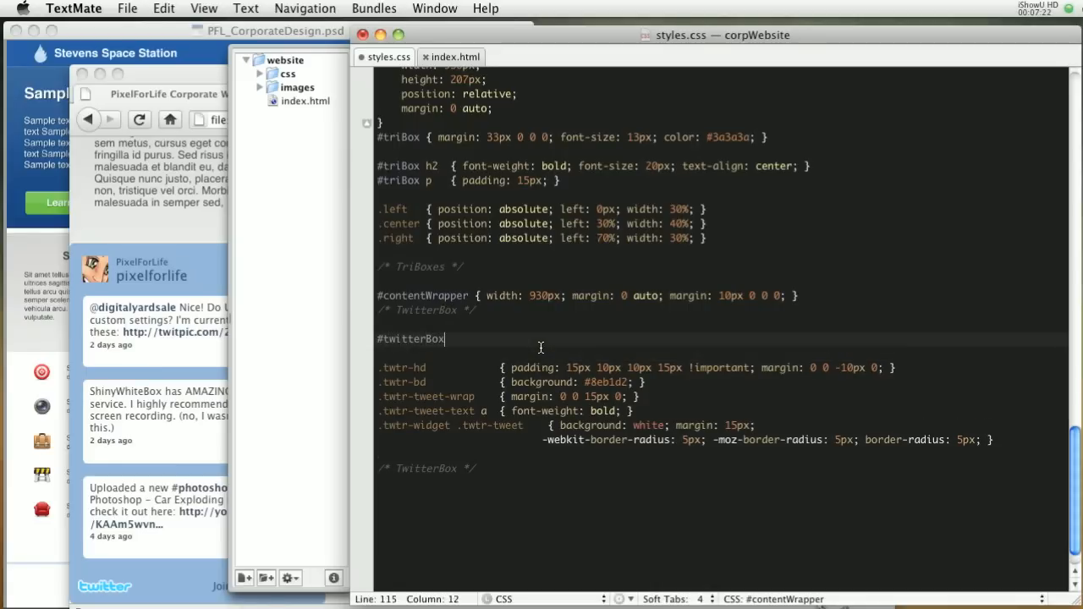
text({)
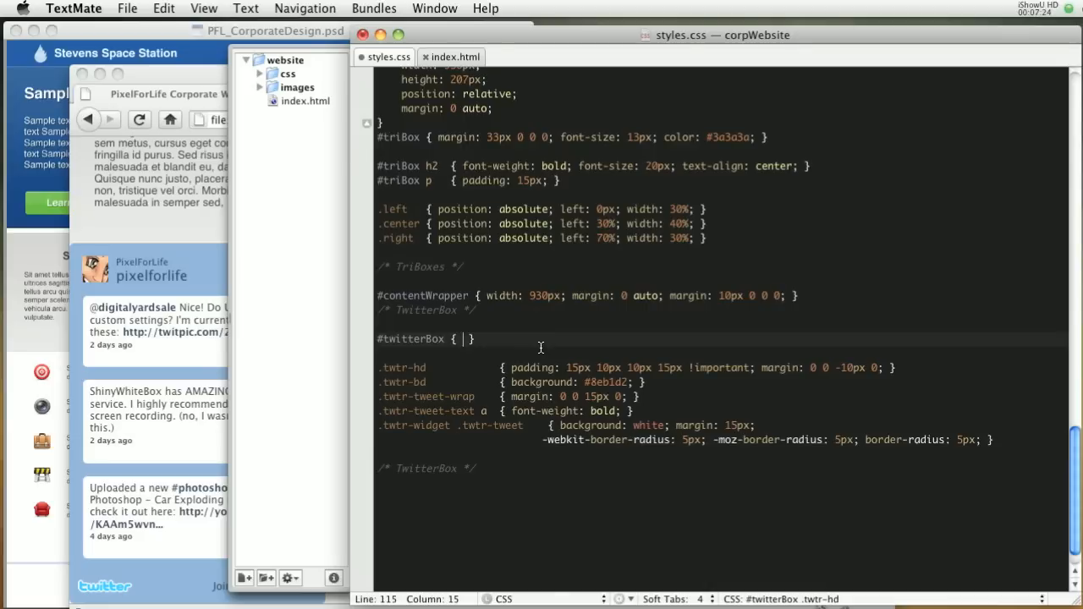
text(float: ;)
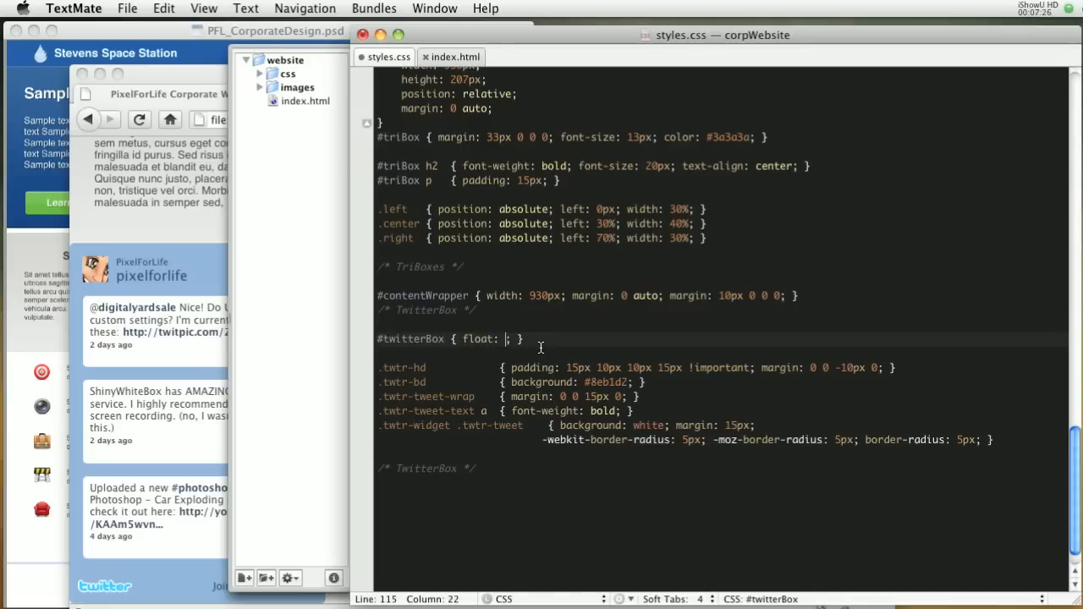
text(right)
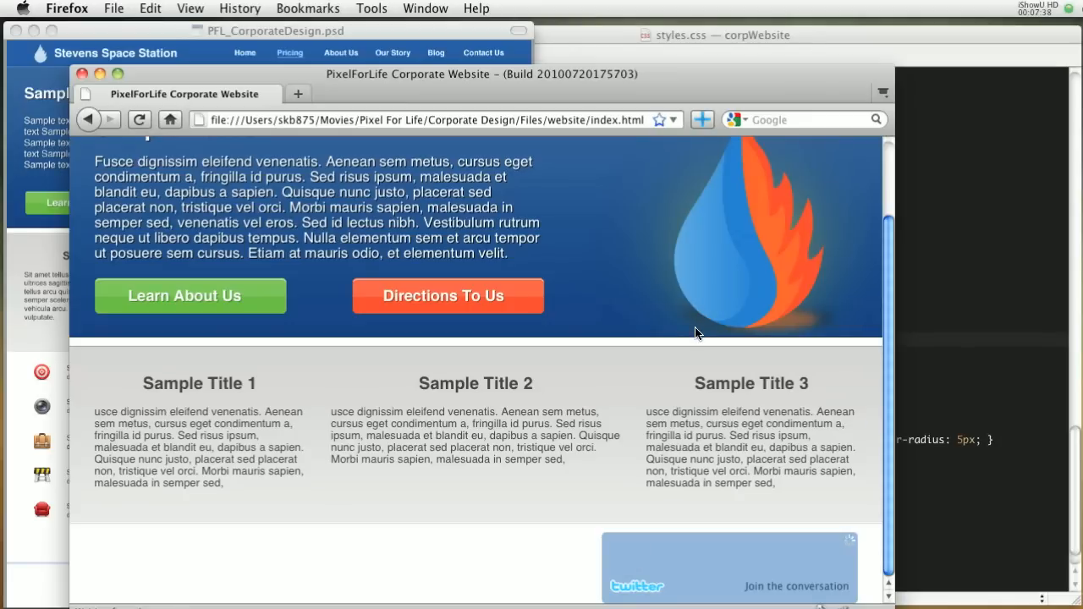
- Scroll down in Firefox to view the right-floated pixelforlife feed with its three tweets
scroll(down, 3)
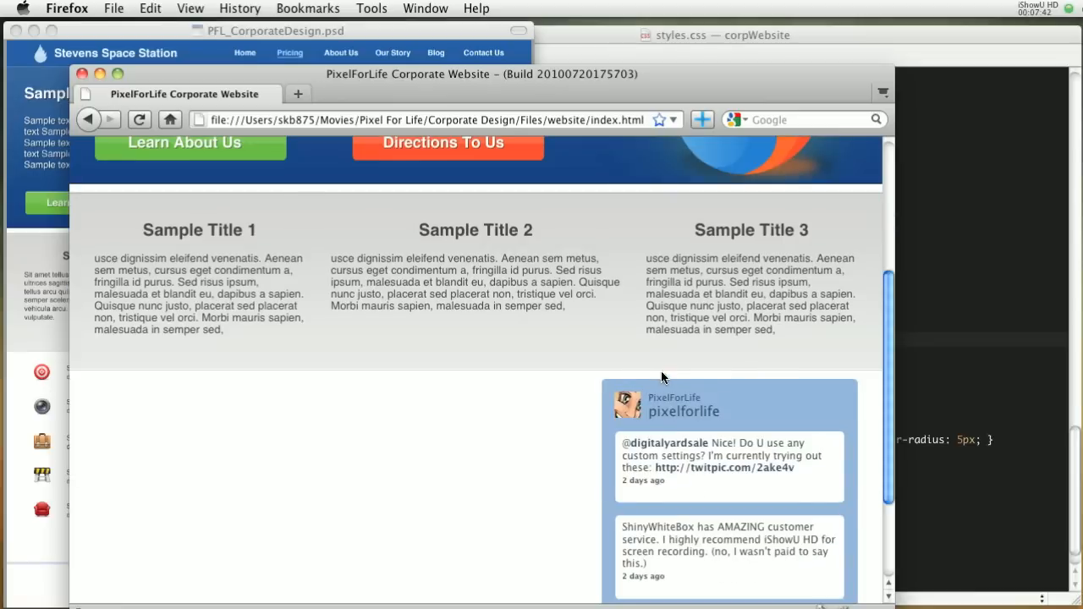
scroll(down, 3)
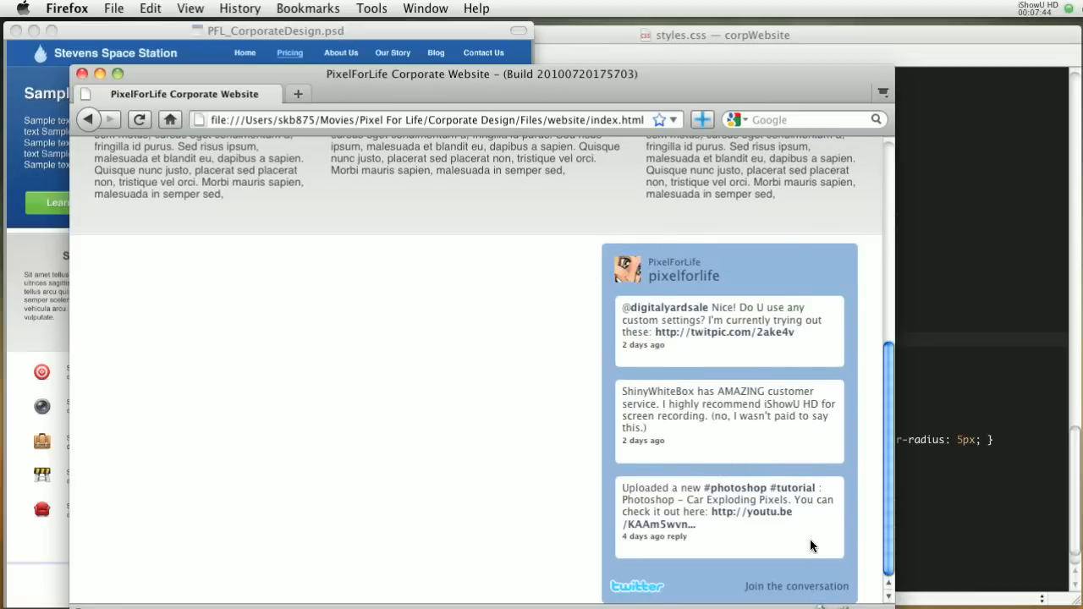
mouse_move(793, 488)
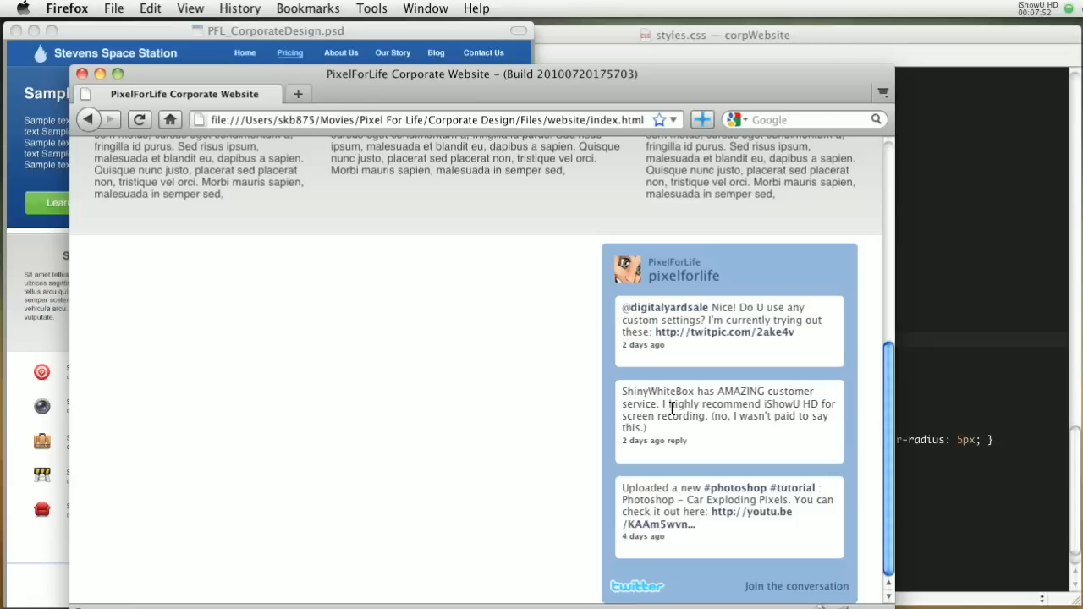
mouse_move(43, 411)
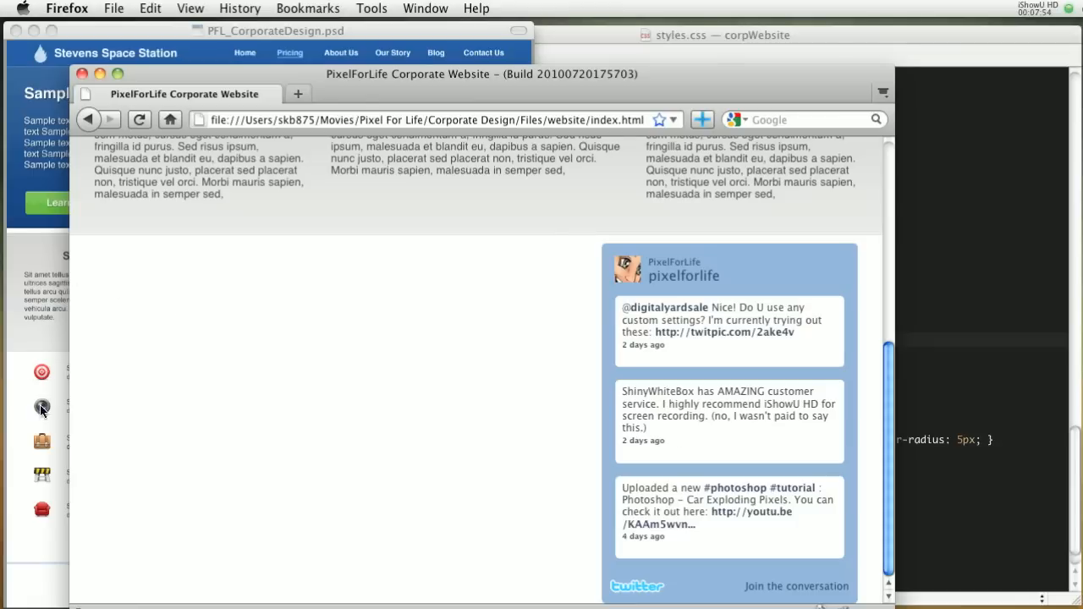